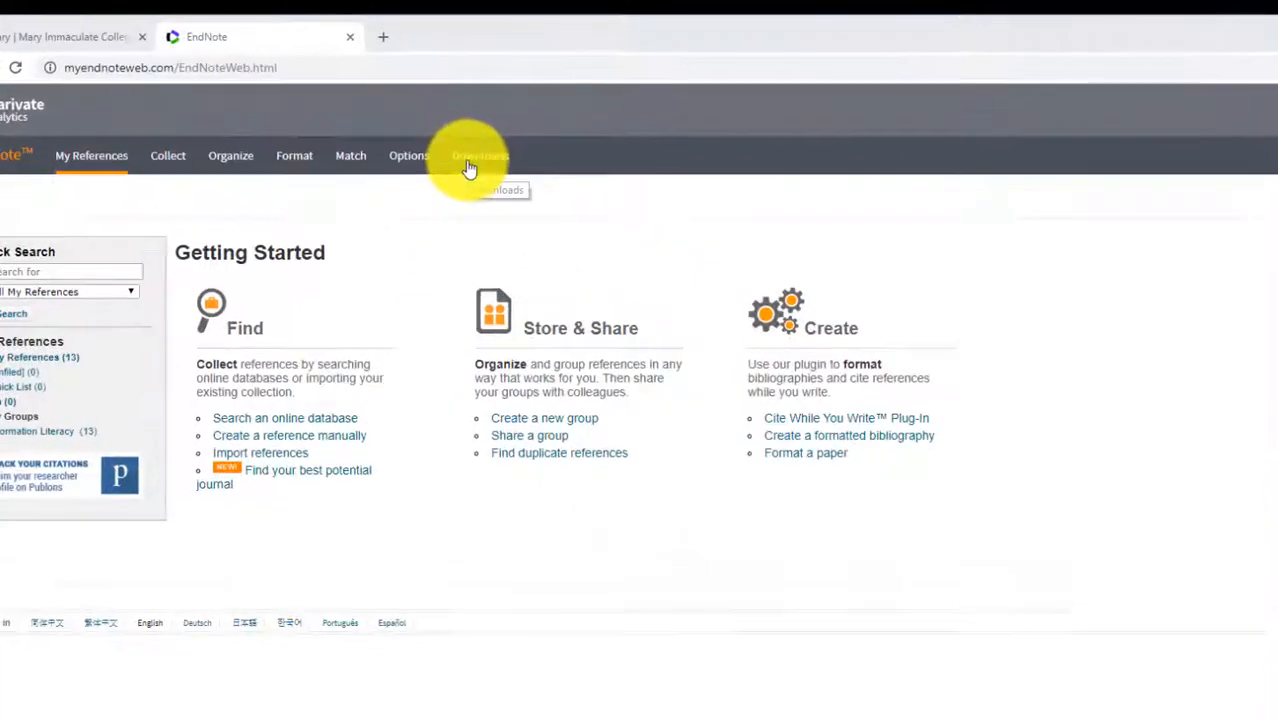
# - Download the Windows Cite While You Write installer from EndNote Web's Downloads page
pyautogui.click(480, 156)
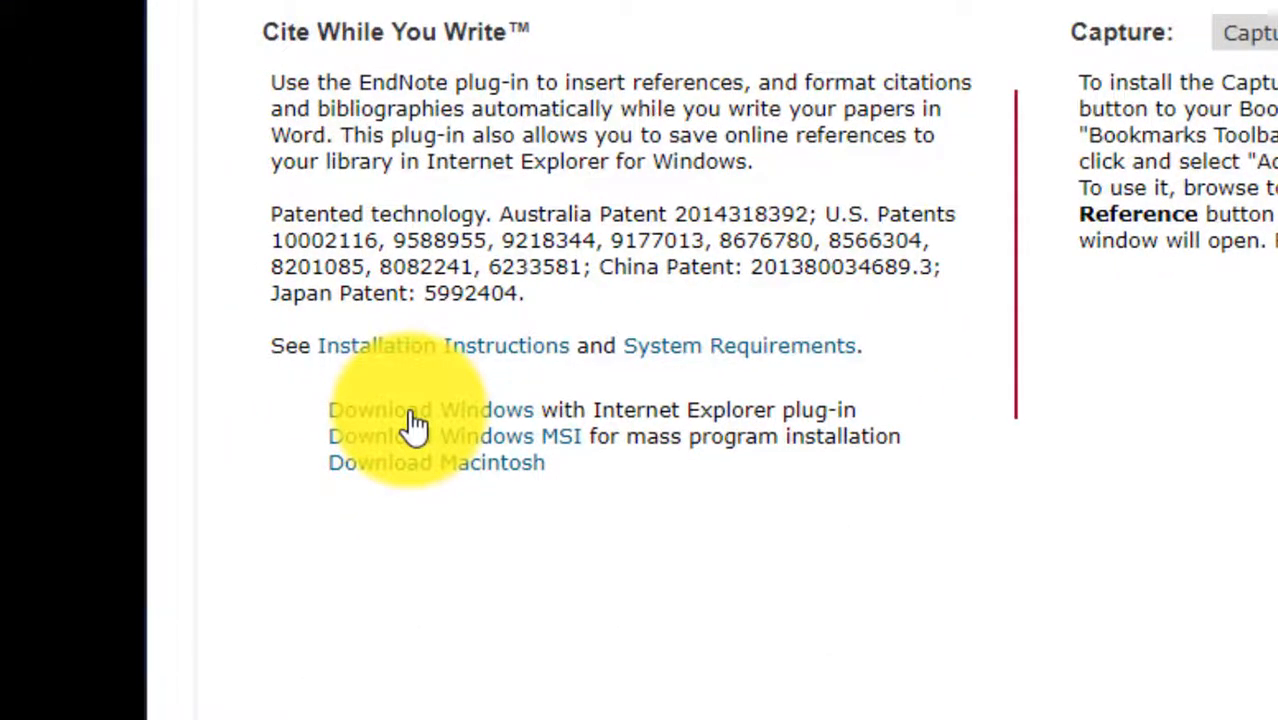
pyautogui.click(410, 410)
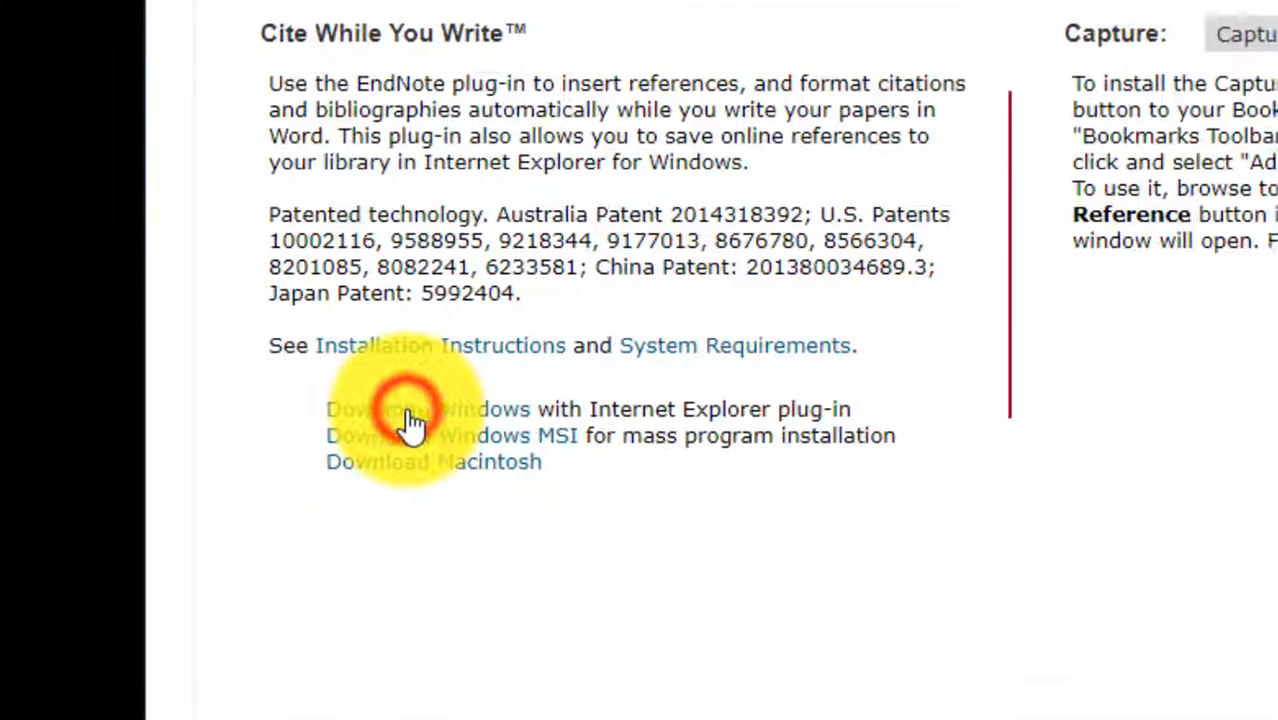
pyautogui.click(407, 408)
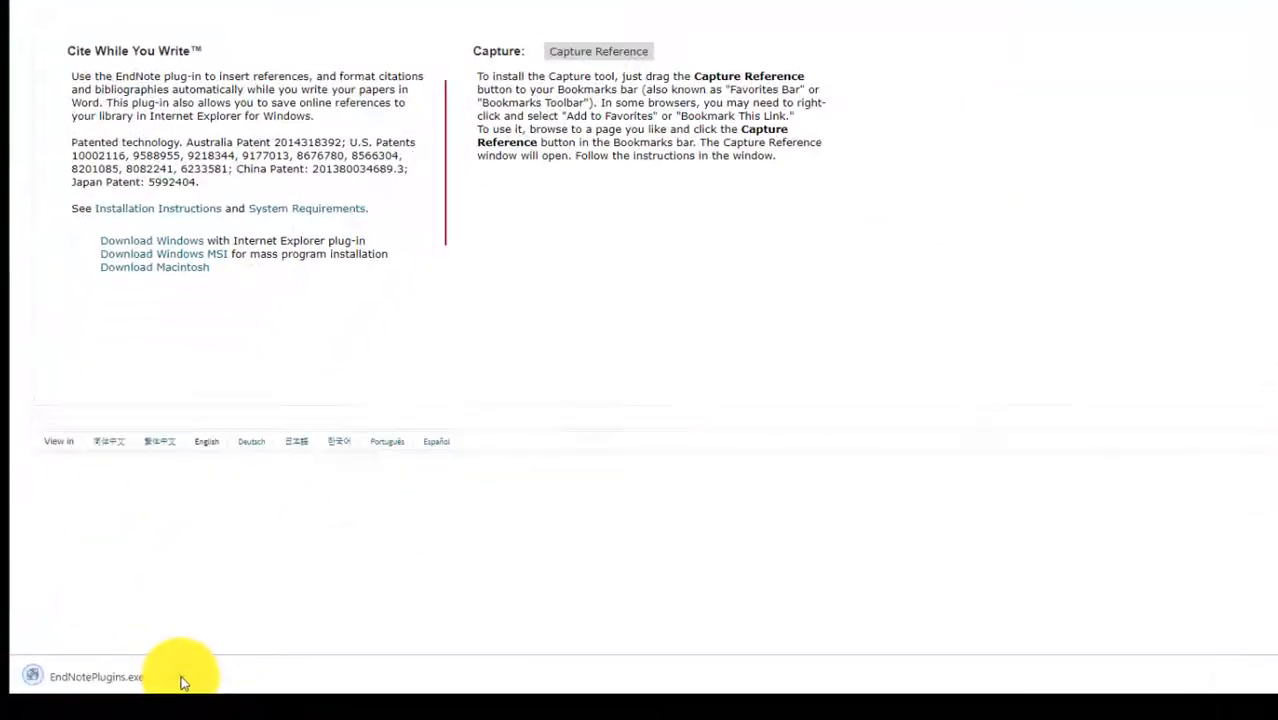
# - Show the downloaded EndNotePlugins file in its folder and run it
pyautogui.rightClick(180, 677)
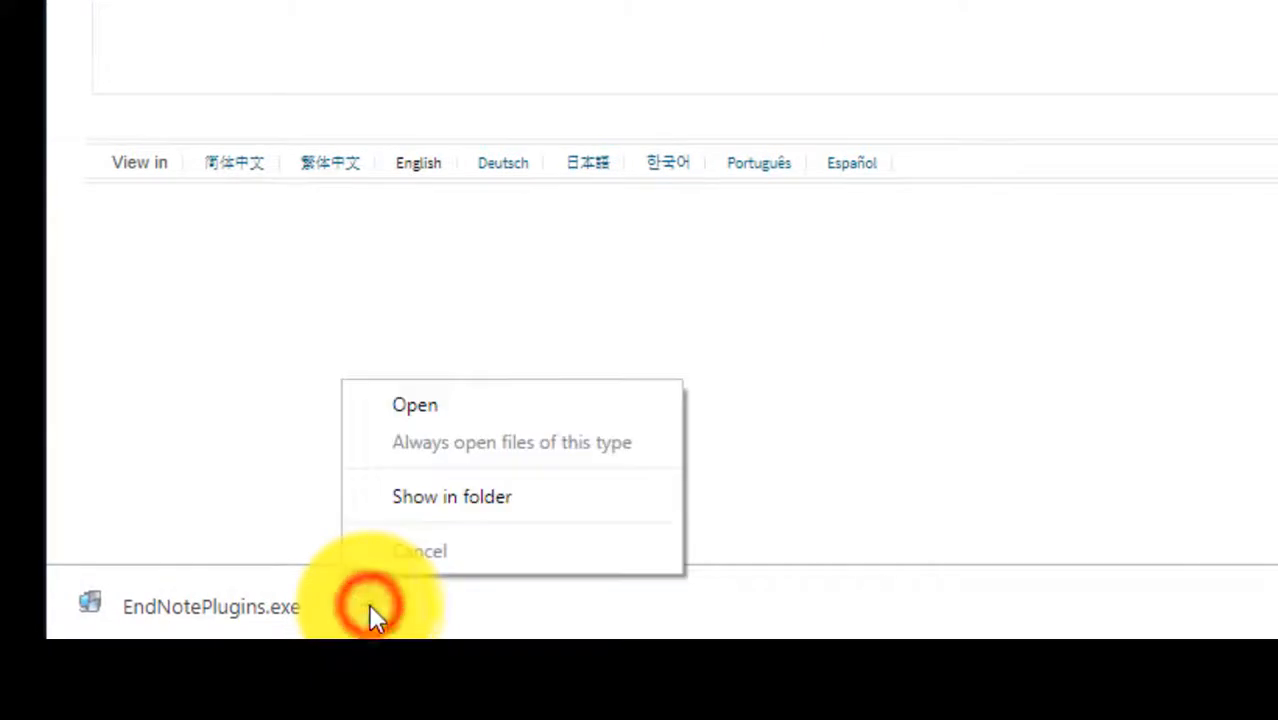
pyautogui.click(451, 496)
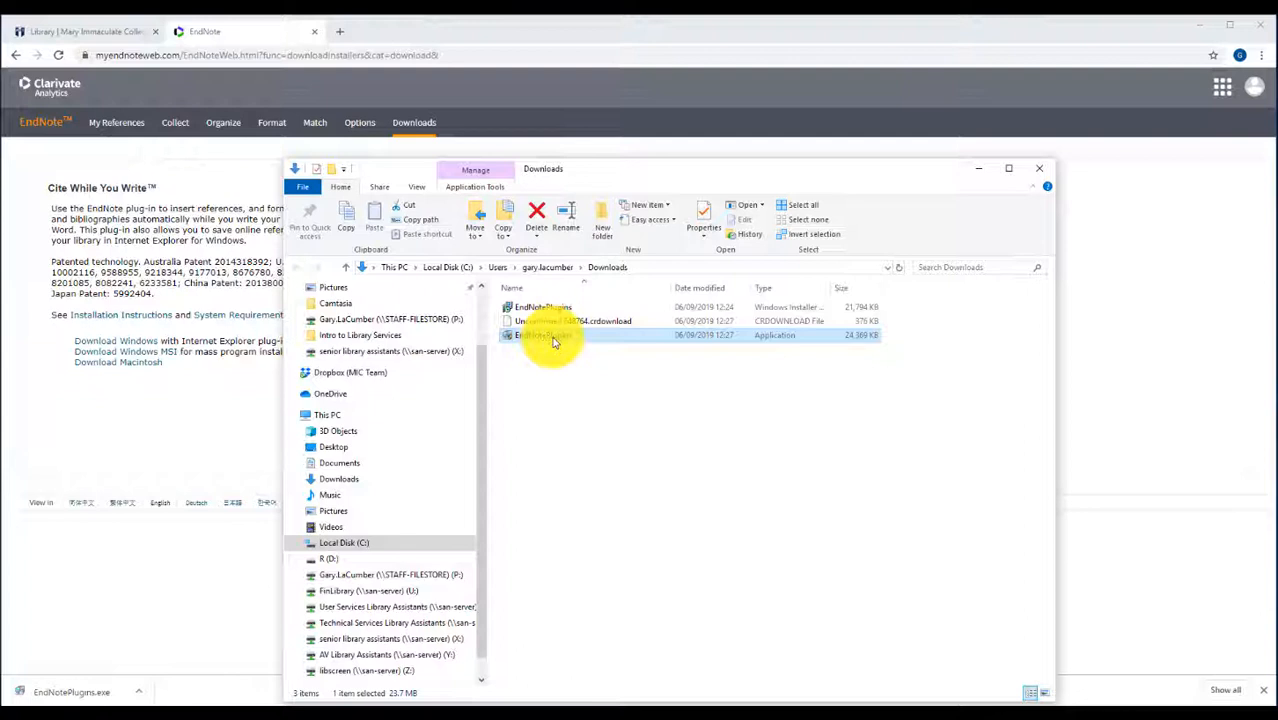
pyautogui.doubleClick(545, 335)
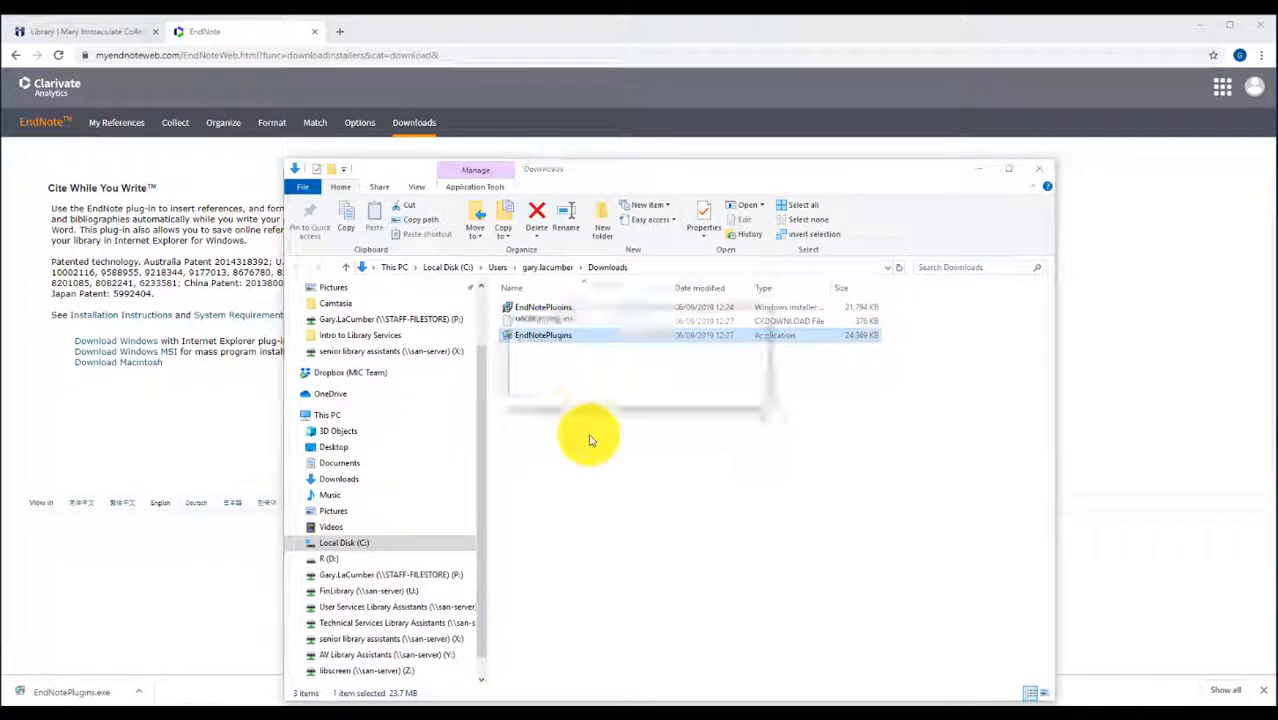
pyautogui.doubleClick(543, 335)
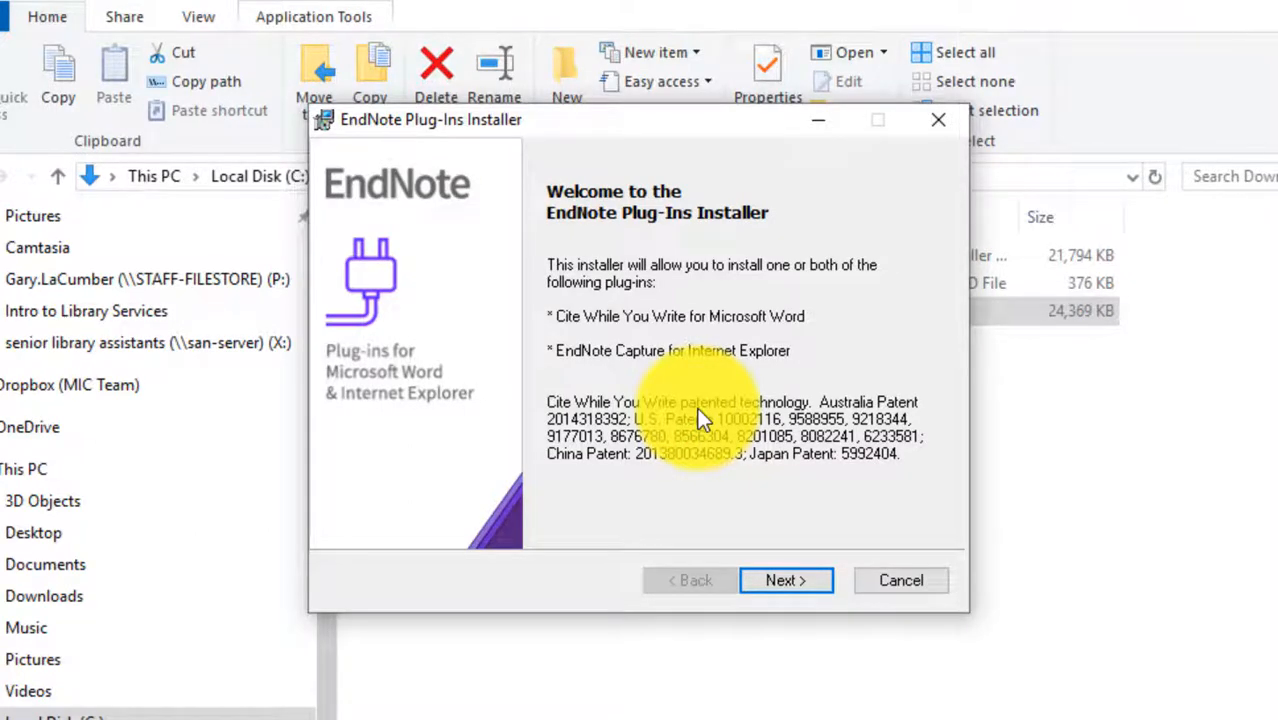
pyautogui.moveTo(740, 490)
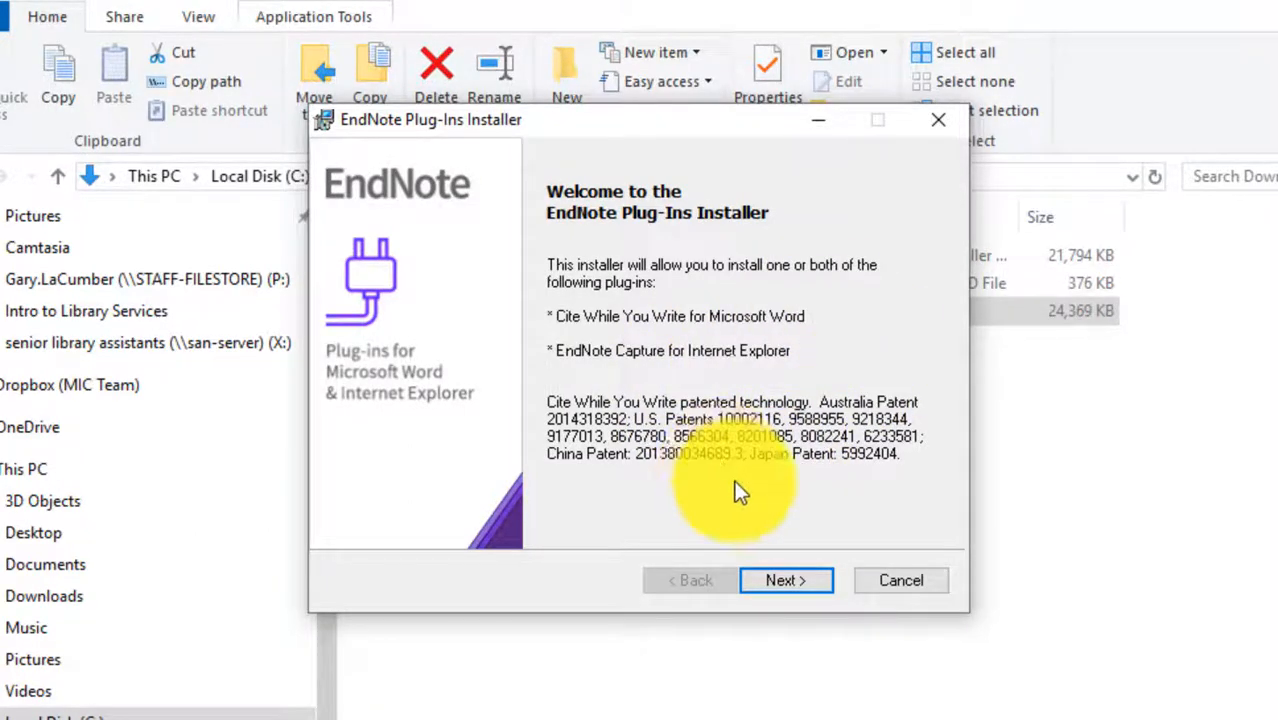
# - Accept the defaults: skip registration, myendnoteweb.com server, and default destination folder
pyautogui.click(786, 580)
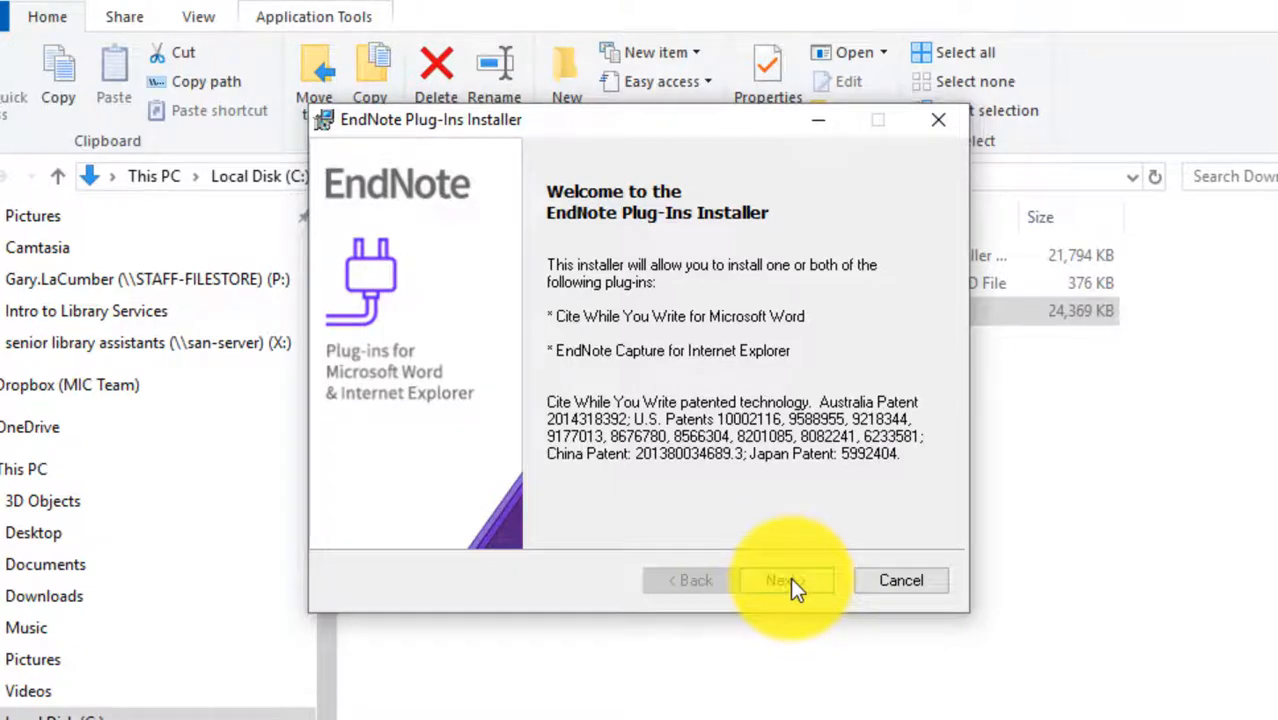
pyautogui.click(785, 580)
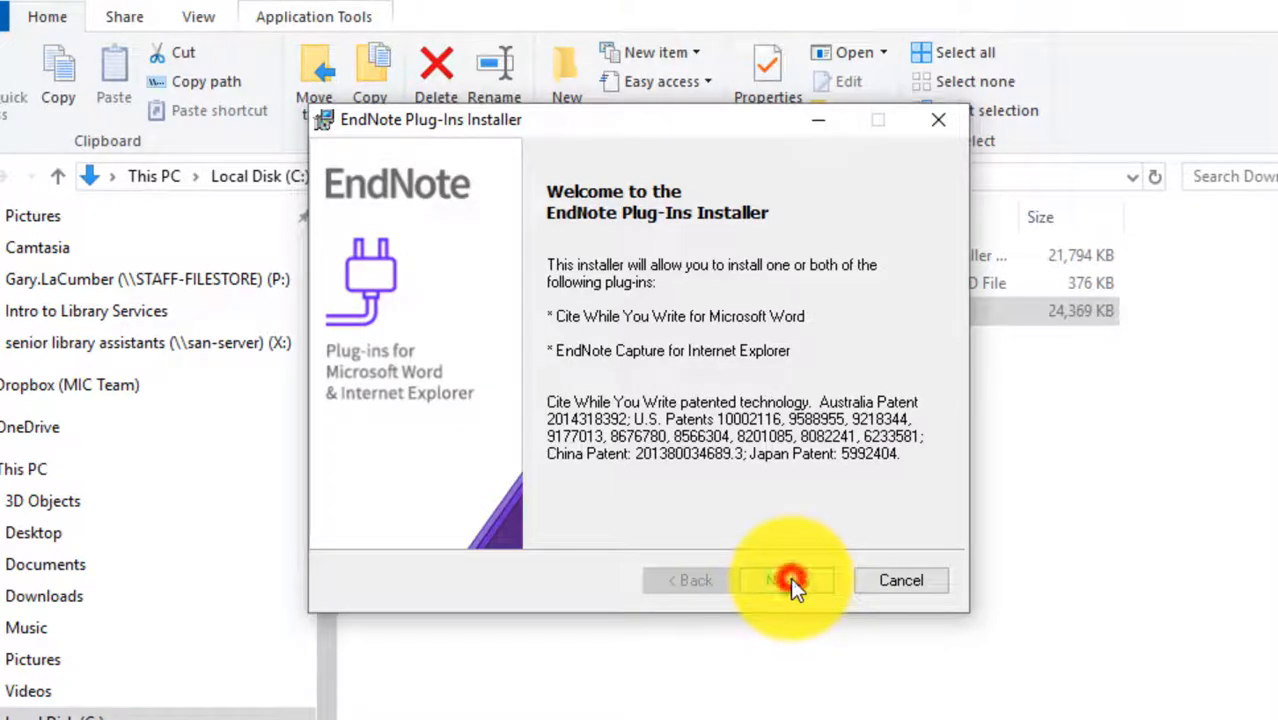
pyautogui.click(786, 580)
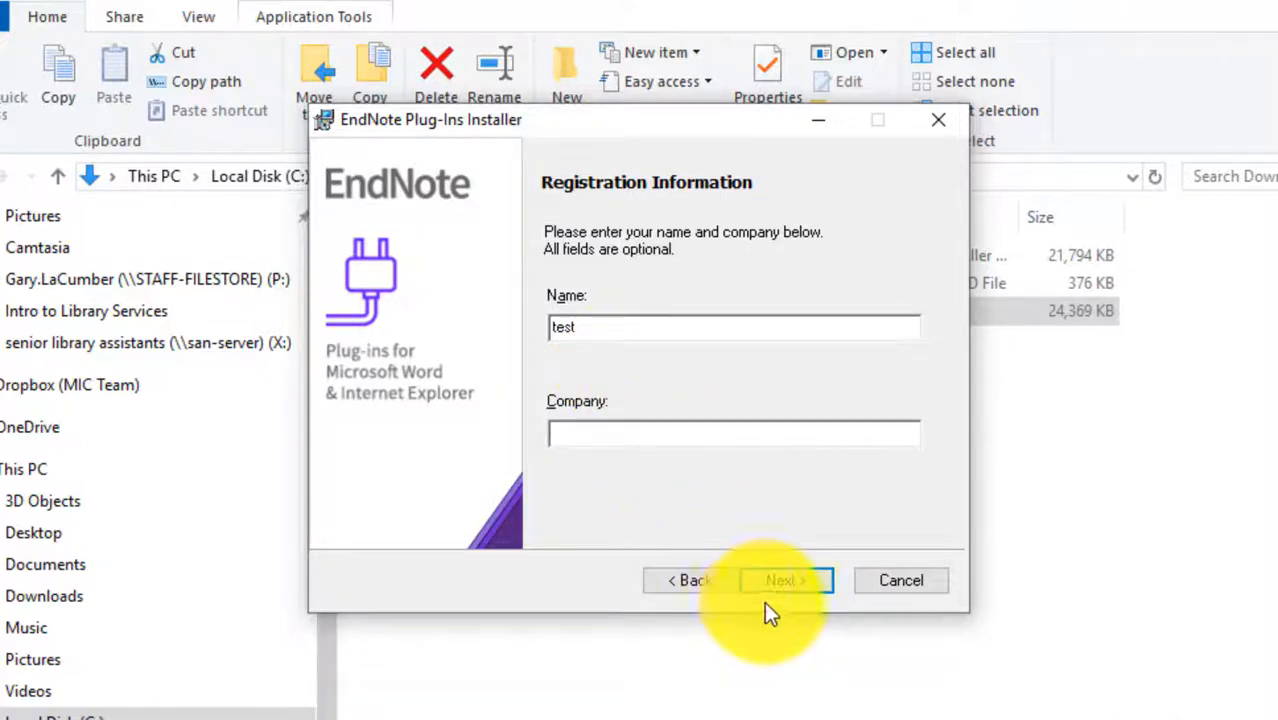
pyautogui.click(784, 580)
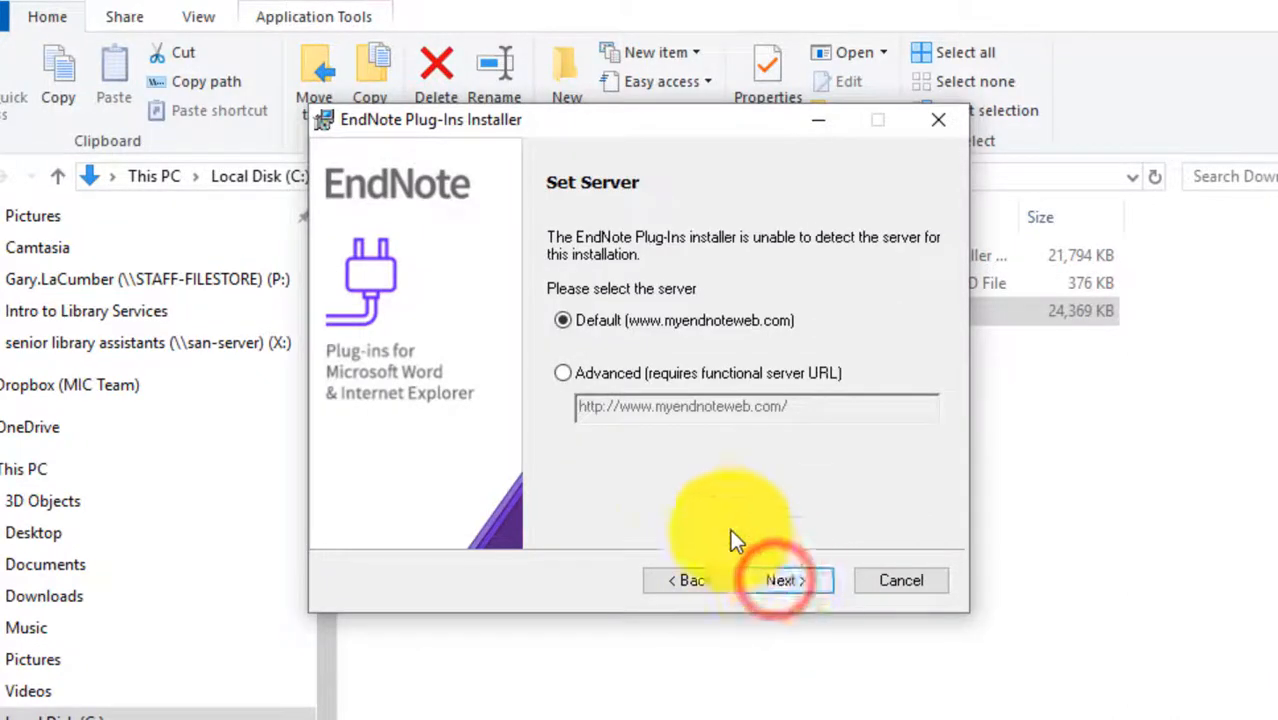
pyautogui.click(781, 580)
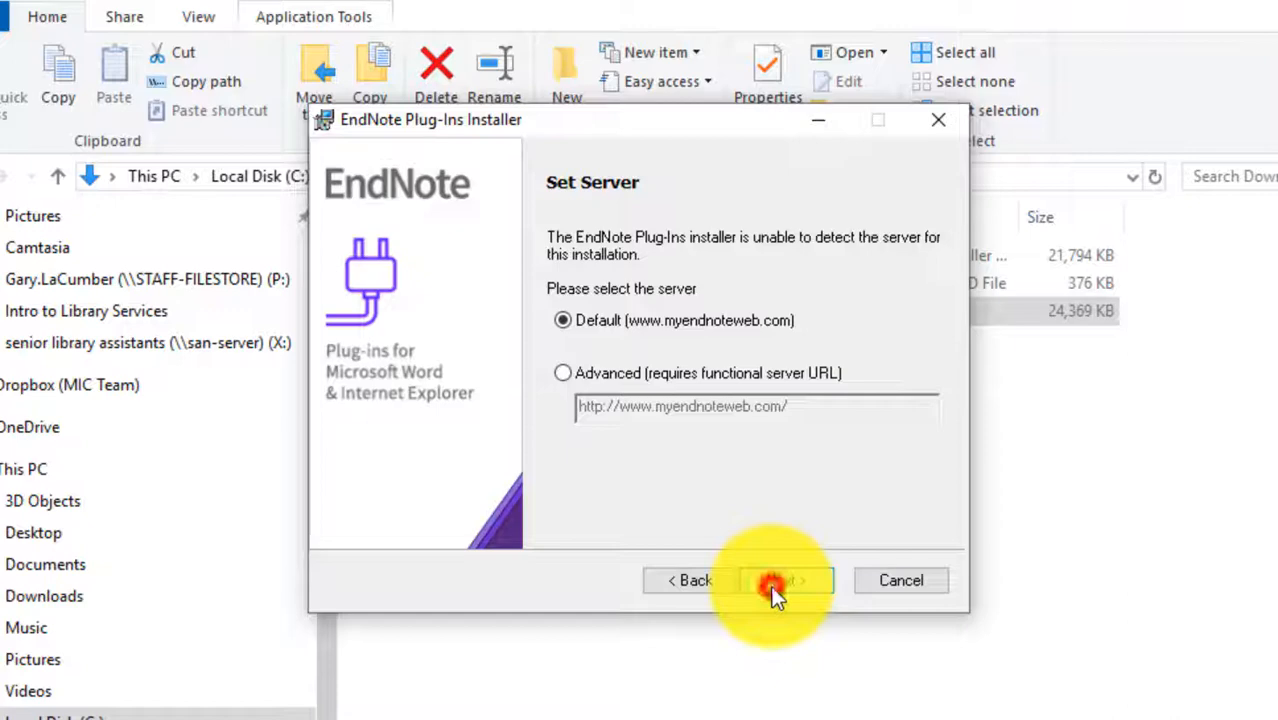
pyautogui.click(778, 580)
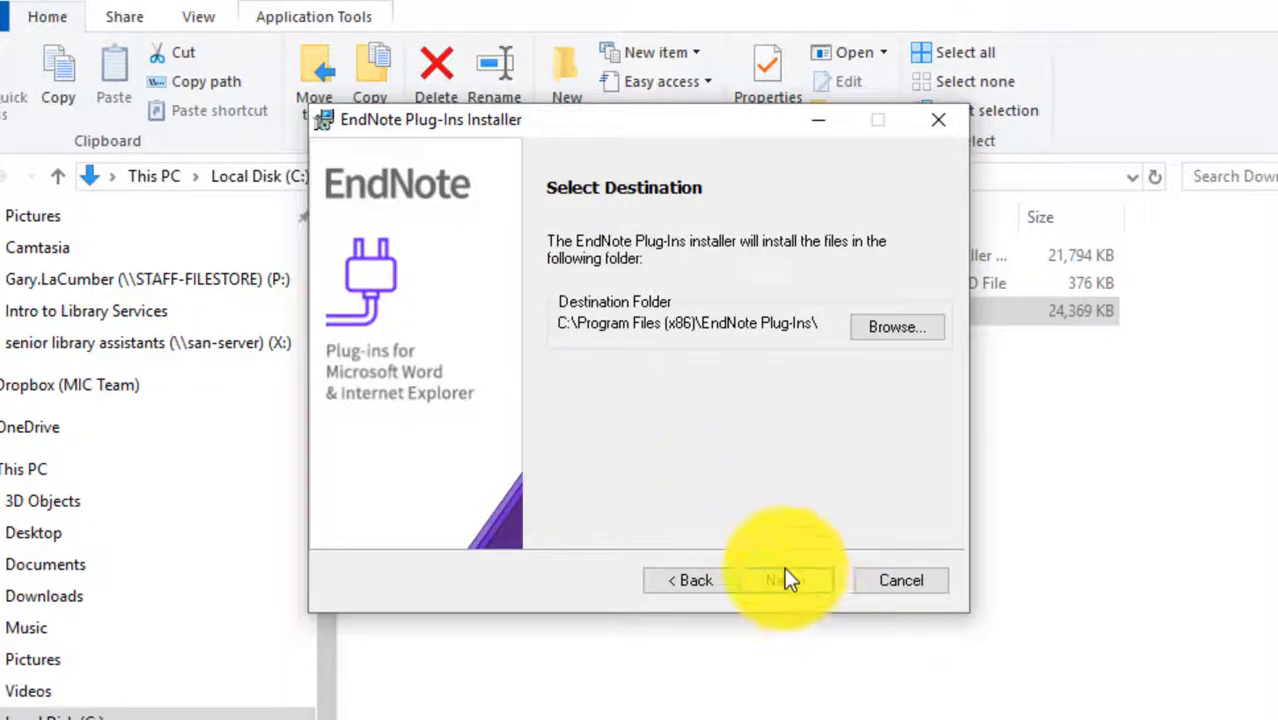
pyautogui.click(786, 580)
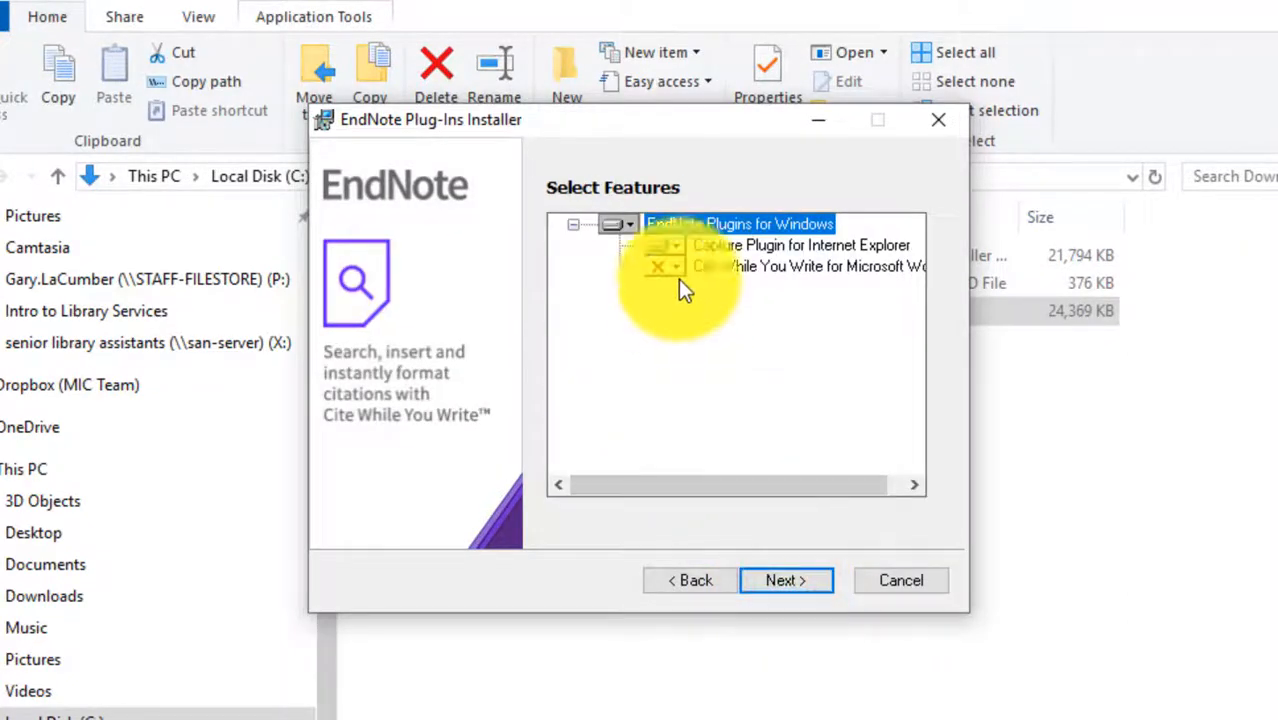
# - Set Cite While You Write for Word to install locally, install, and finish
pyautogui.click(665, 266)
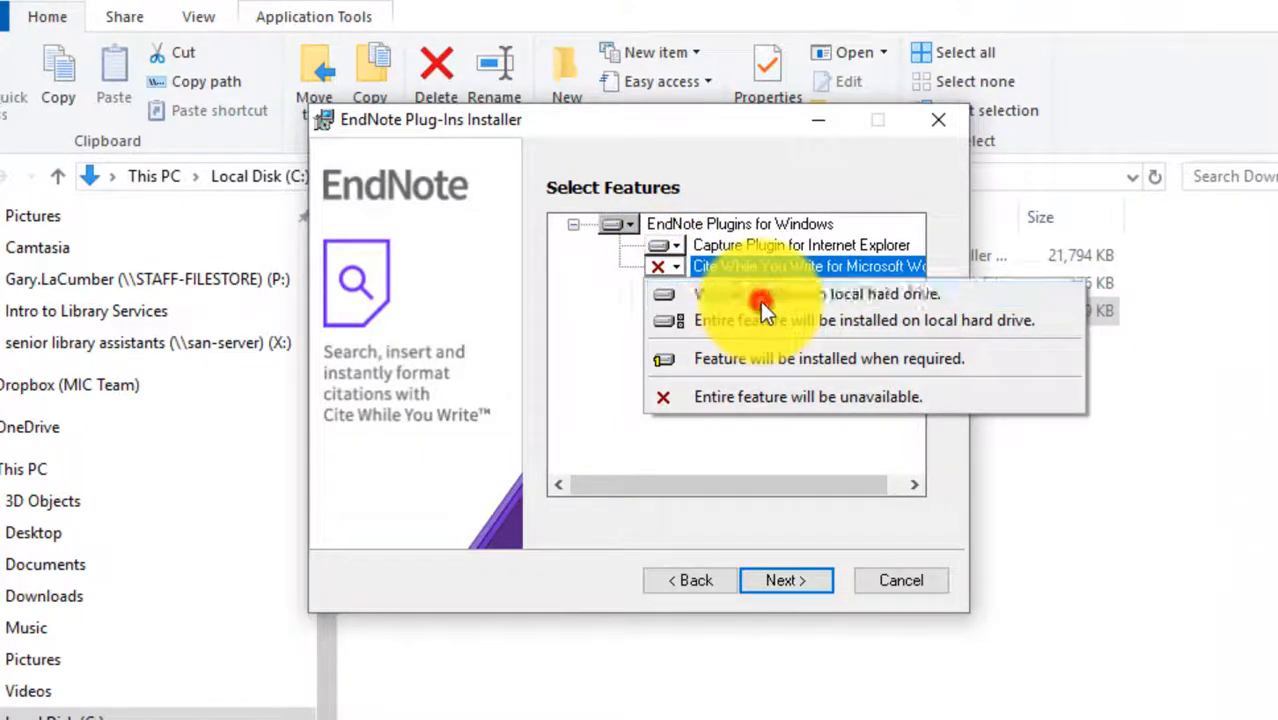
pyautogui.click(786, 580)
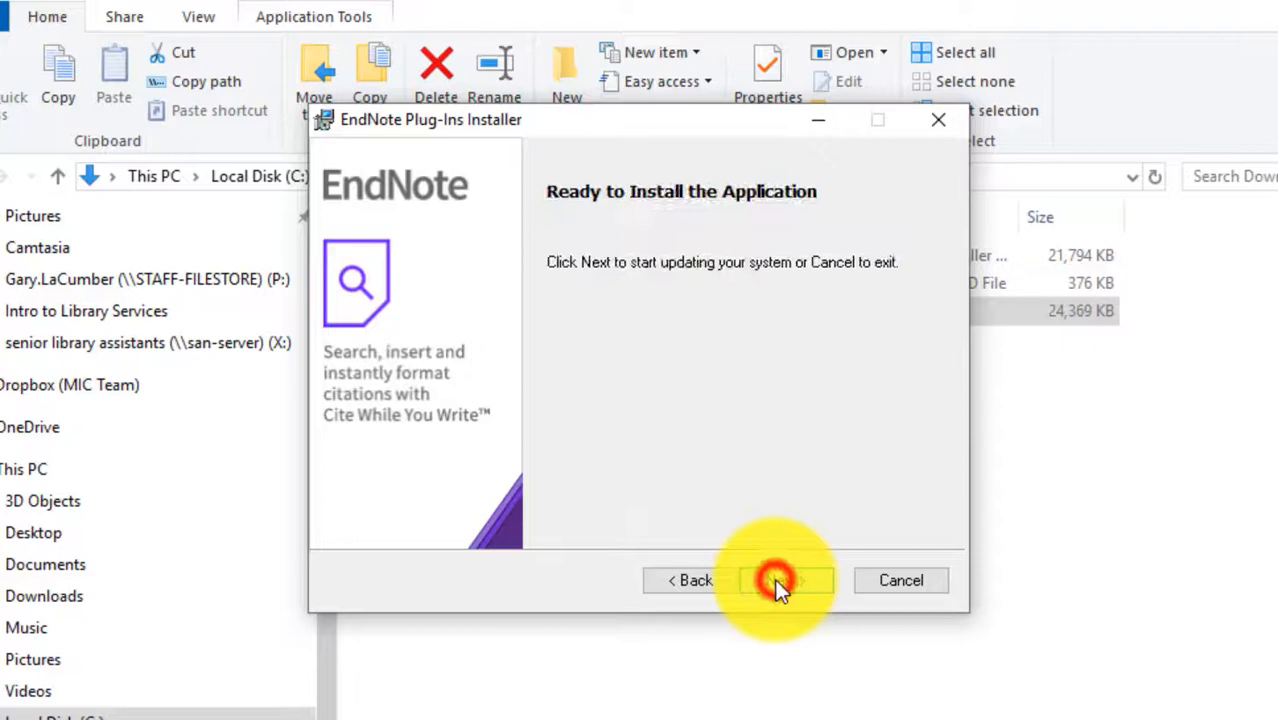
pyautogui.click(786, 580)
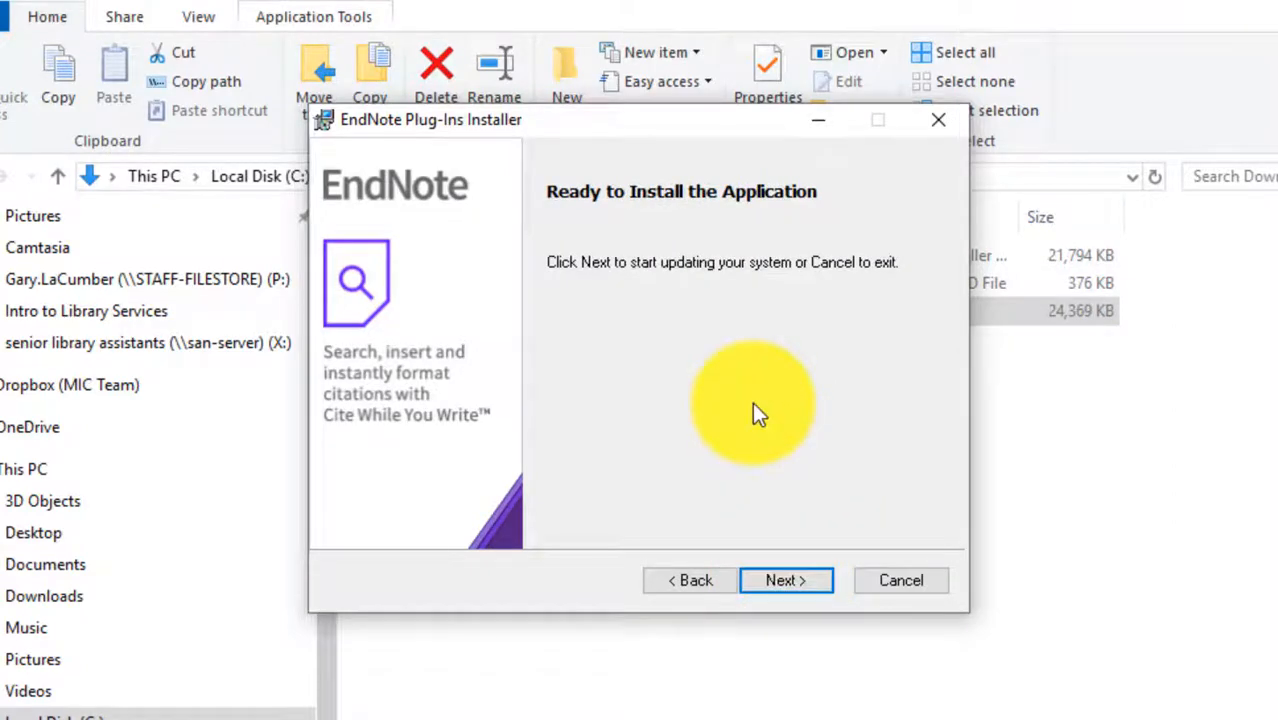
pyautogui.click(786, 580)
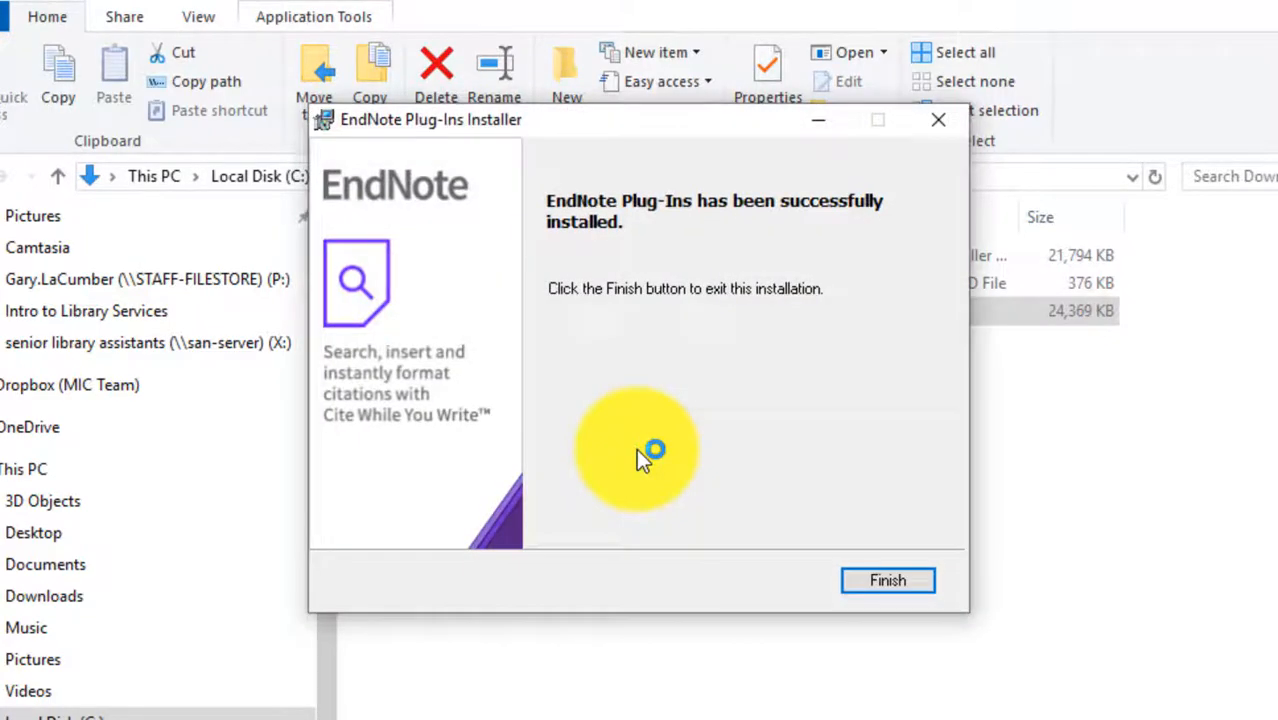
pyautogui.moveTo(845, 470)
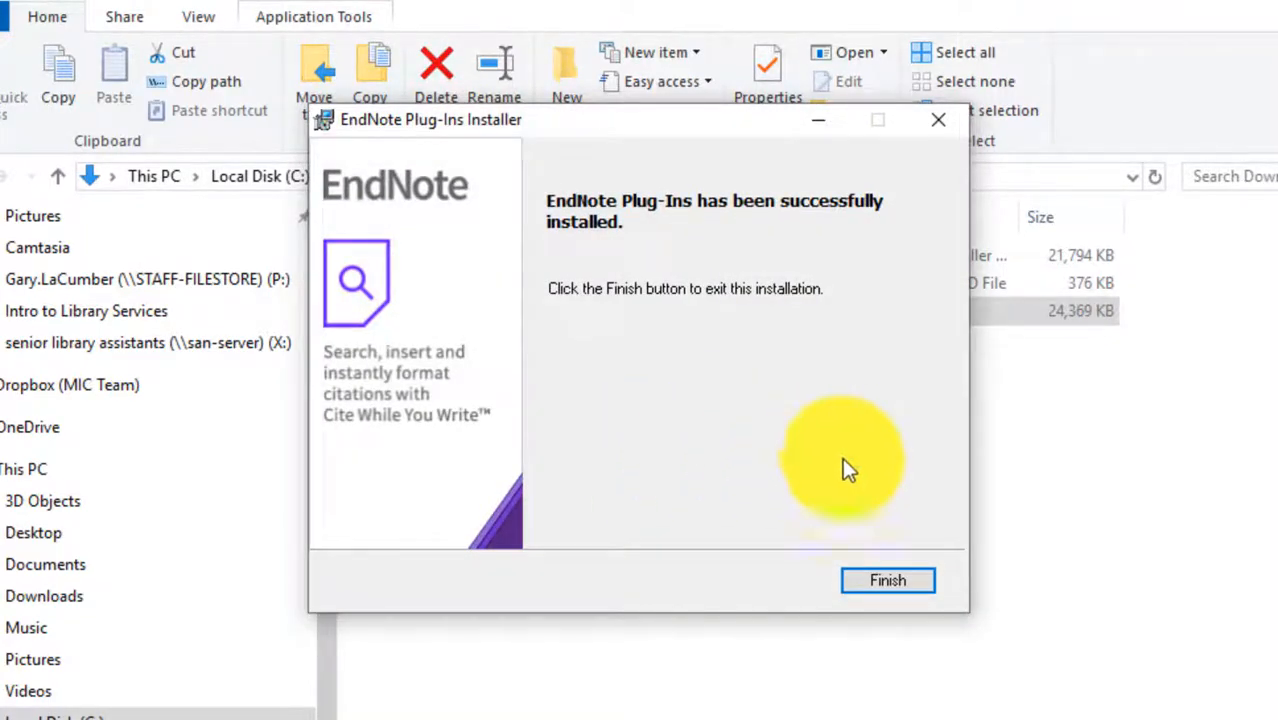
pyautogui.click(887, 580)
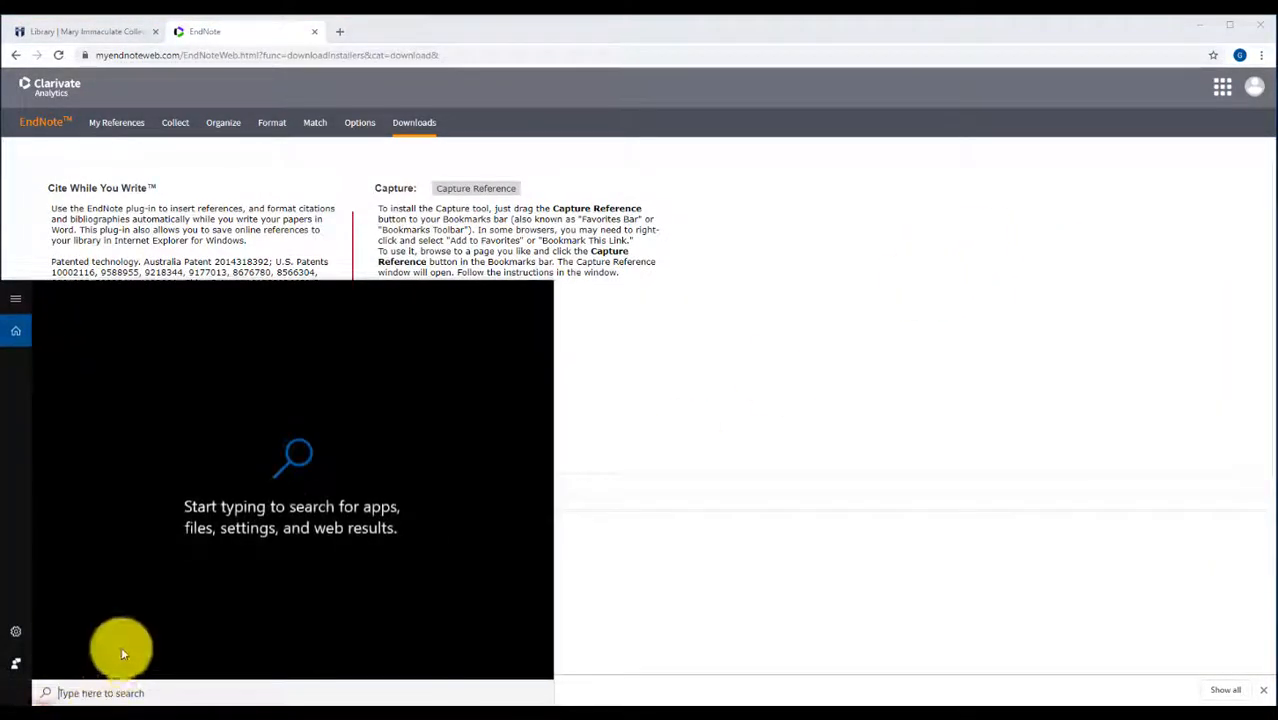
# - Start Word with a blank document and check the EndNote ribbon tab
pyautogui.write('word')
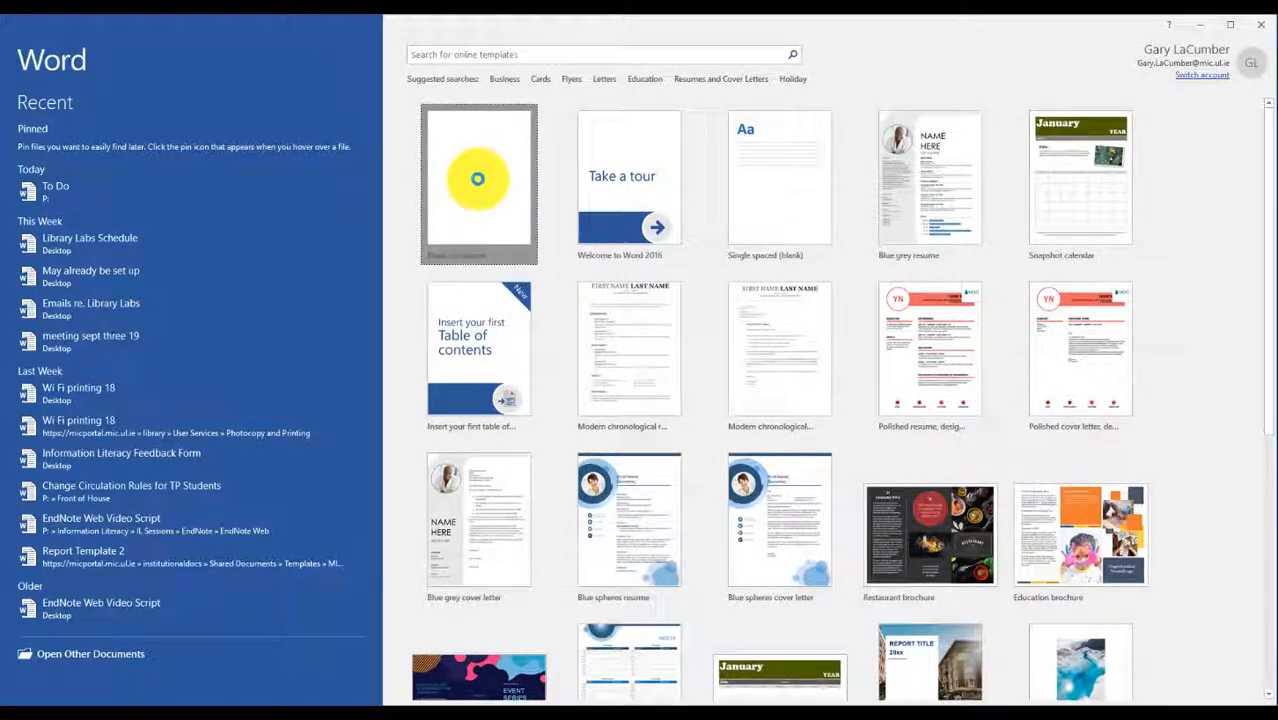
pyautogui.click(478, 183)
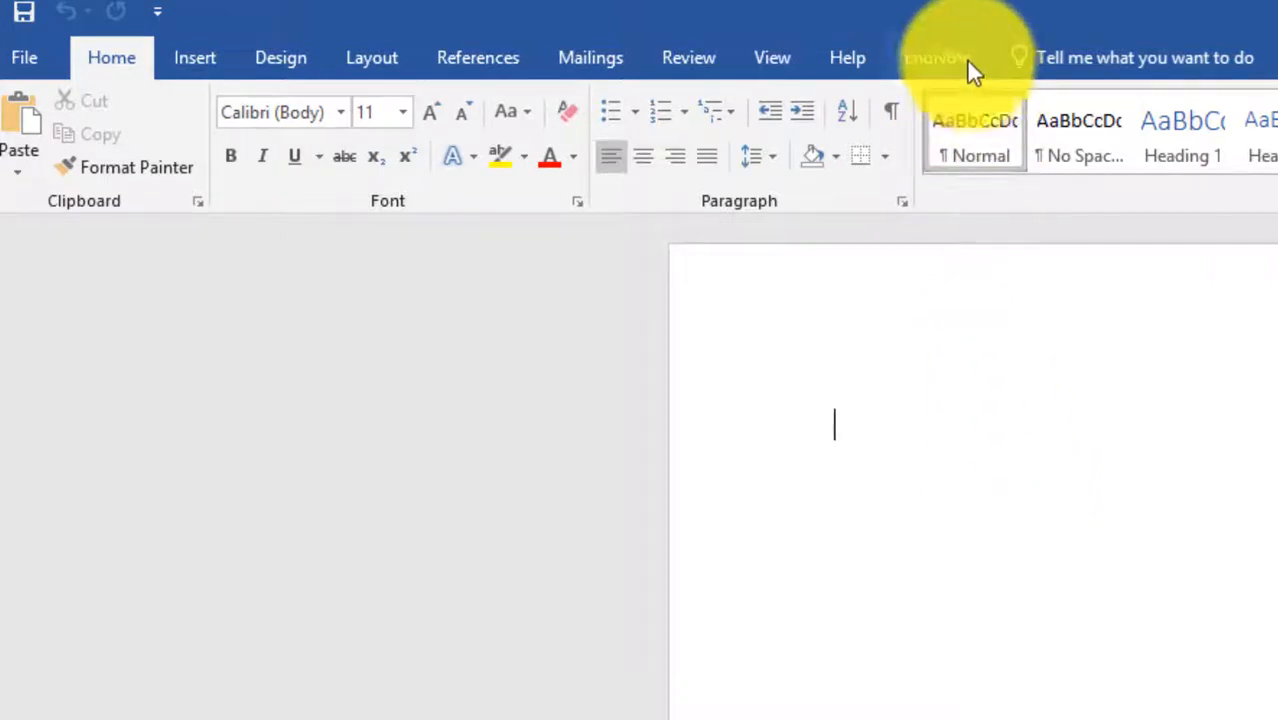
pyautogui.click(927, 57)
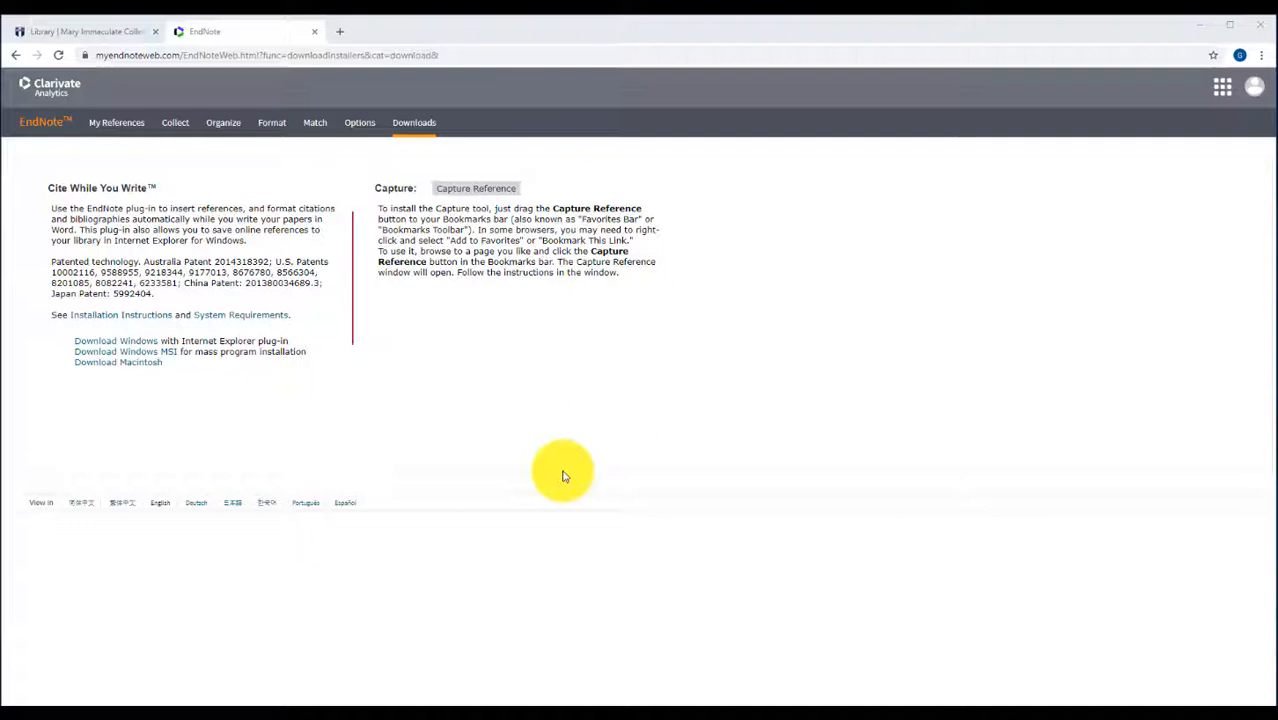
pyautogui.moveTo(152, 93)
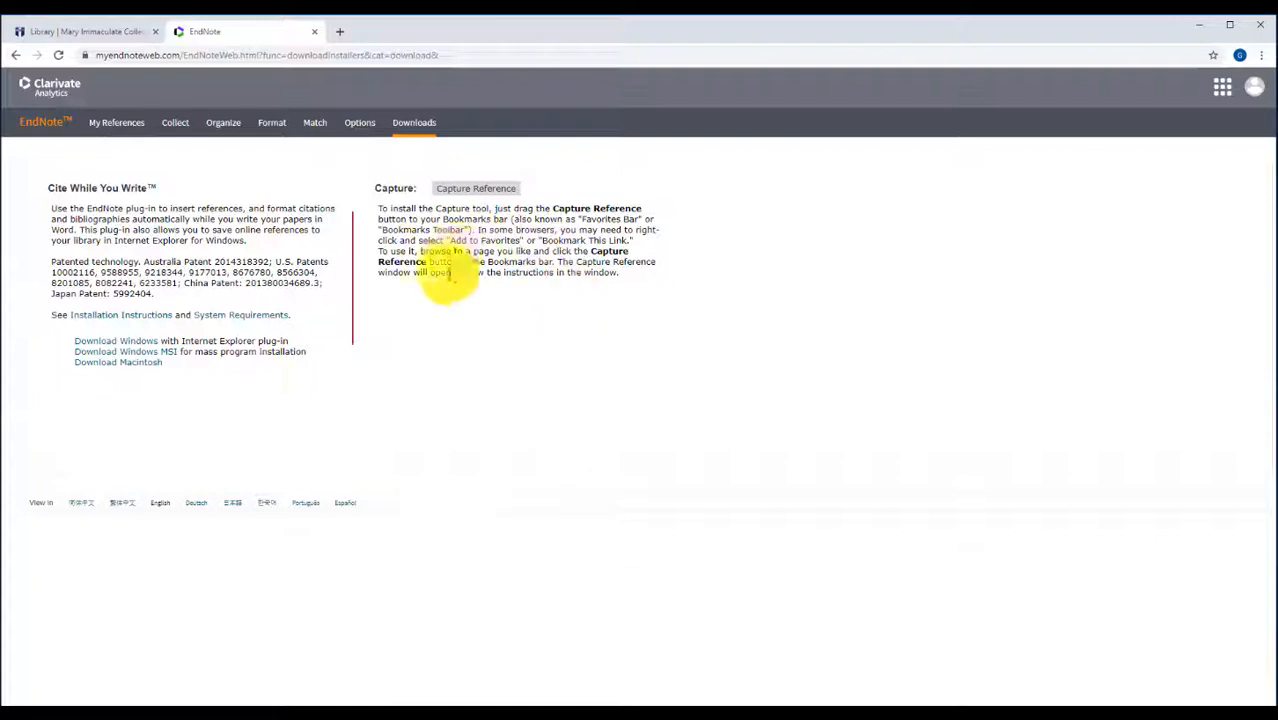
pyautogui.moveTo(520, 312)
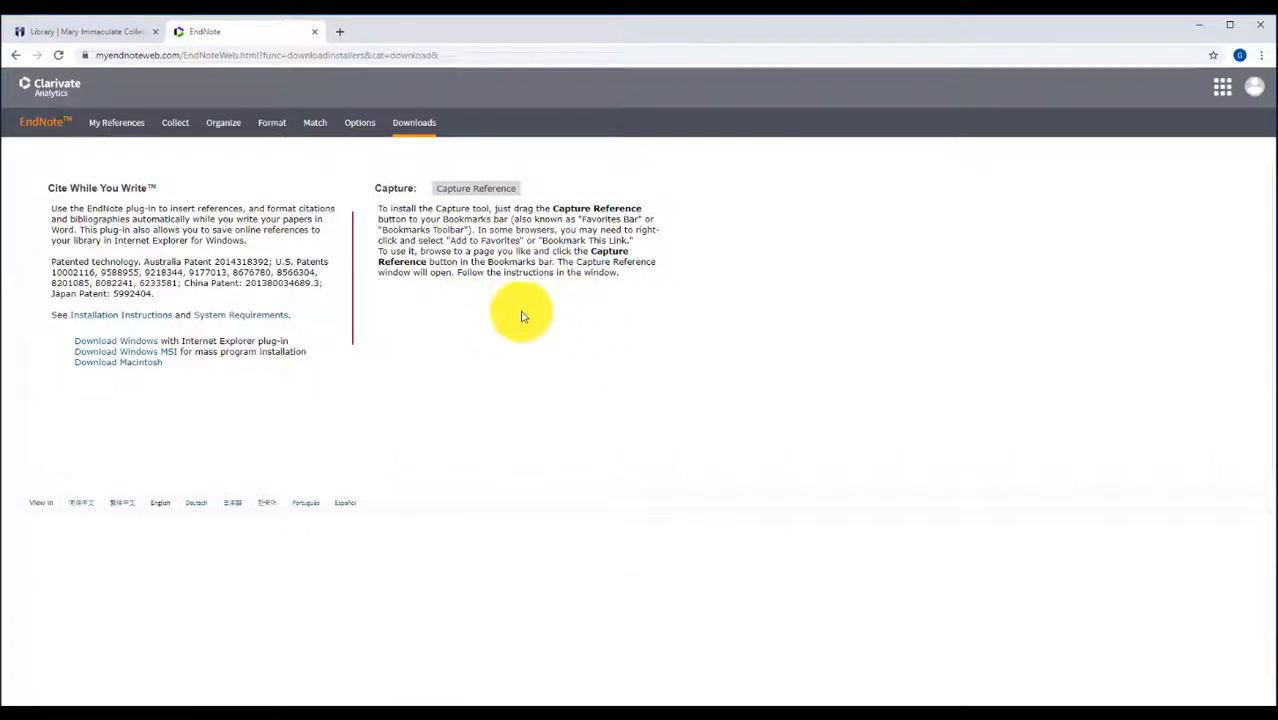
pyautogui.moveTo(500, 300)
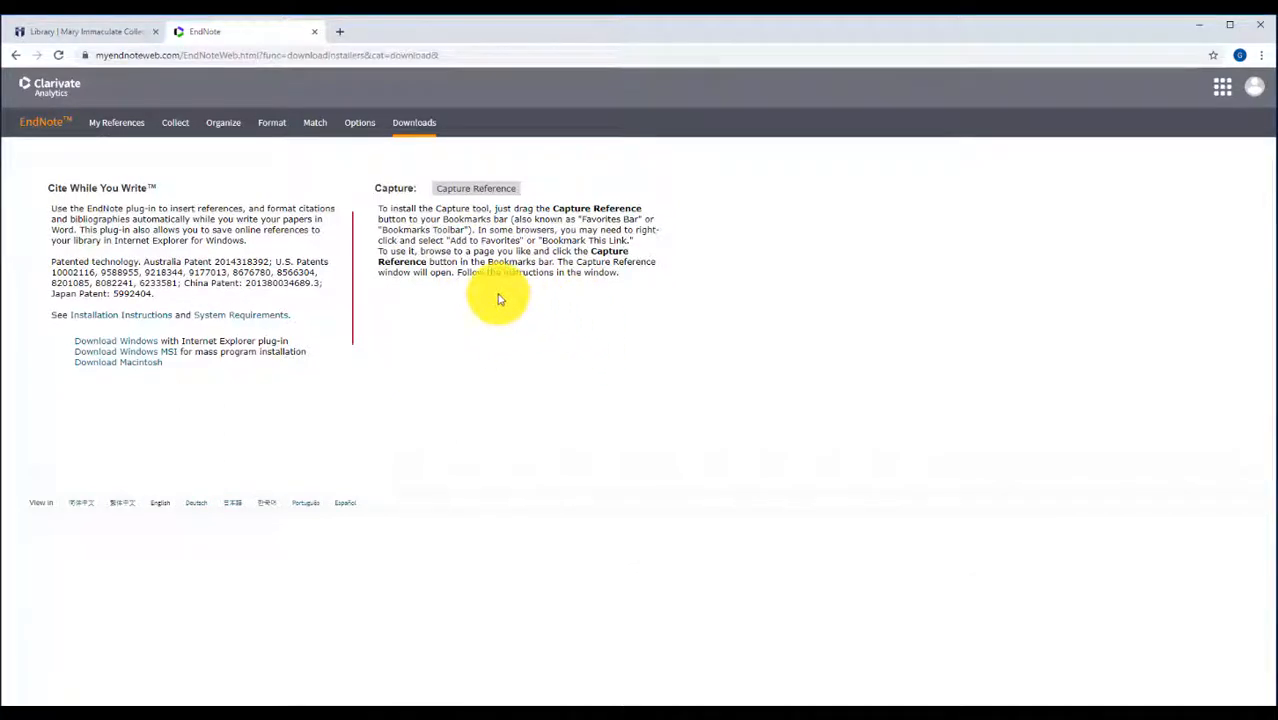
pyautogui.moveTo(495, 323)
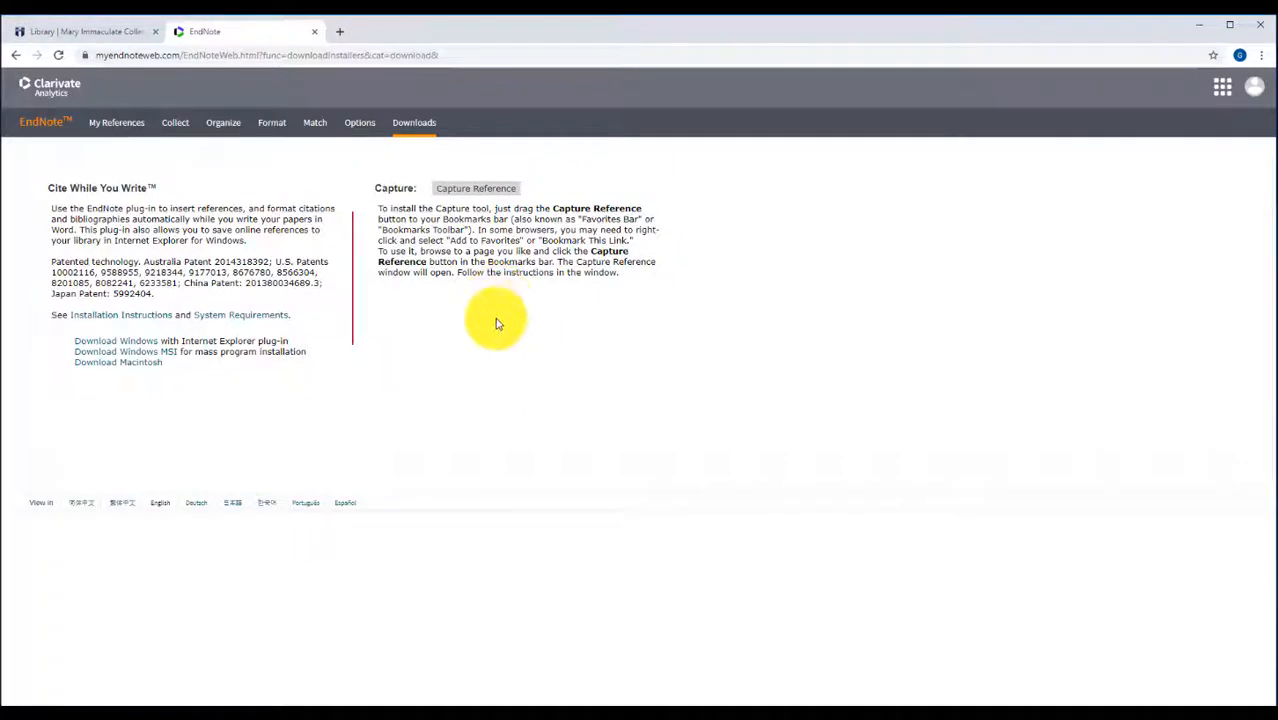
pyautogui.moveTo(485, 318)
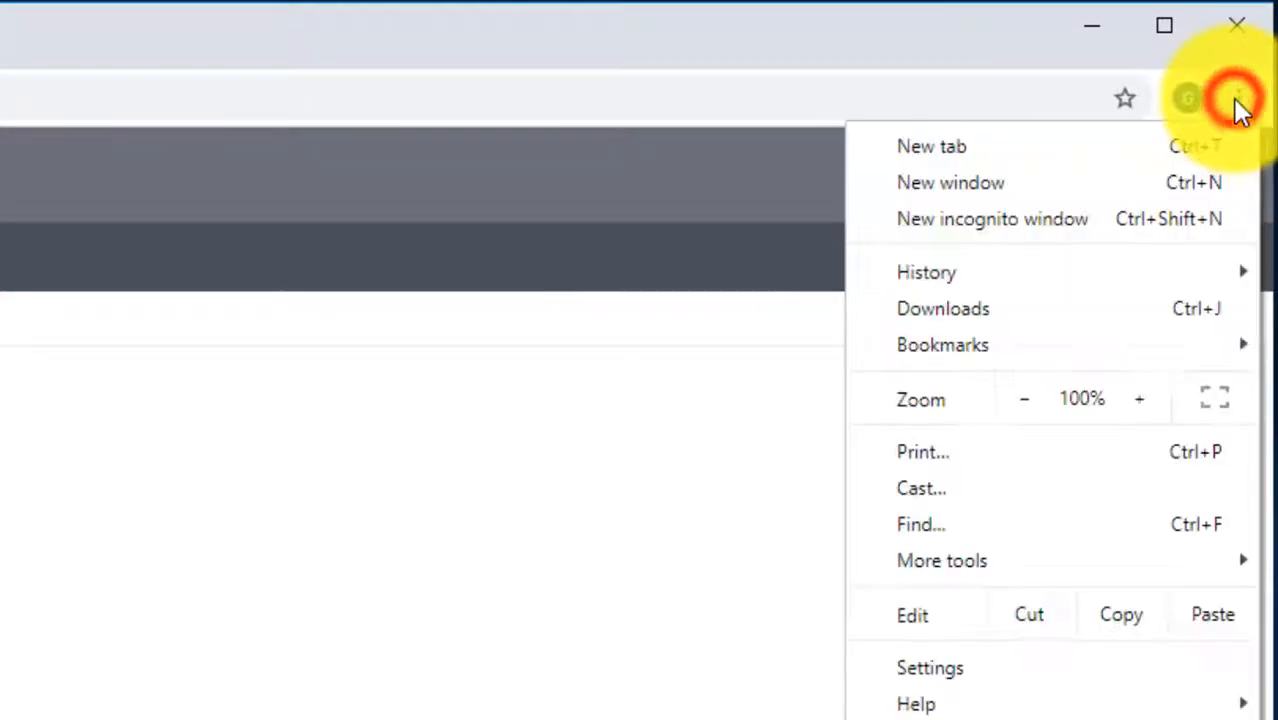
pyautogui.moveTo(1050, 308)
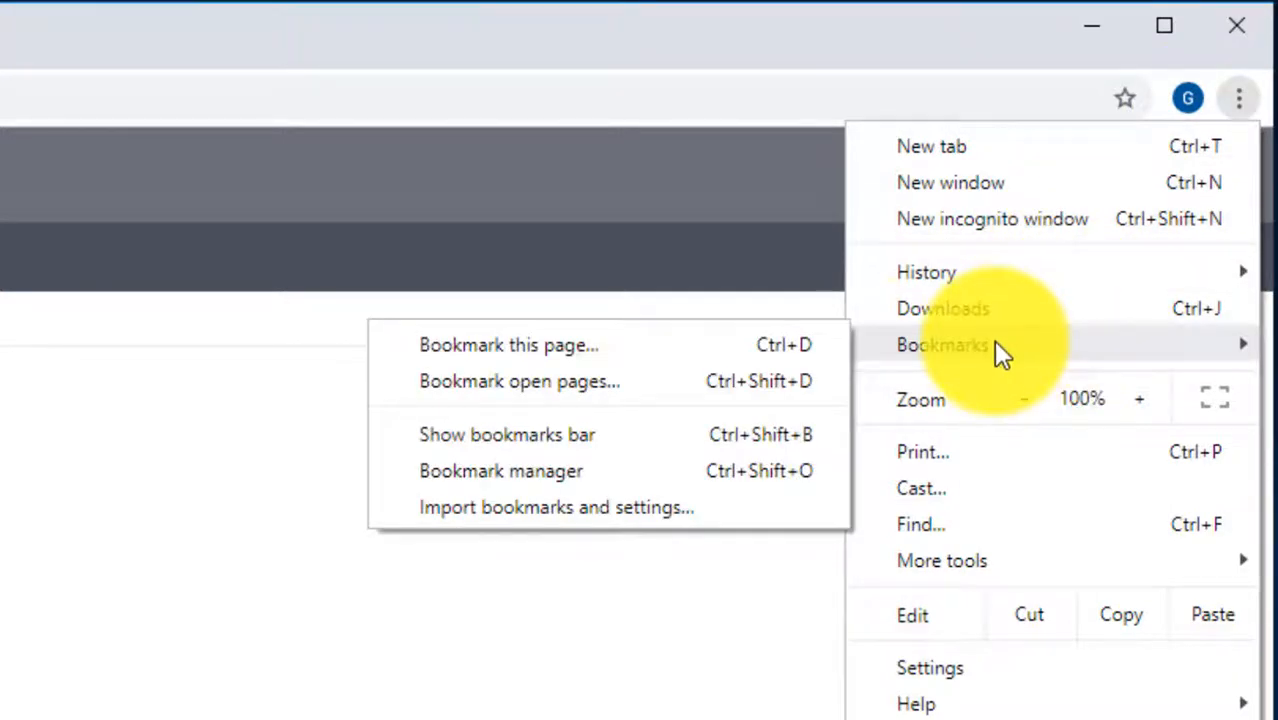
pyautogui.moveTo(555, 450)
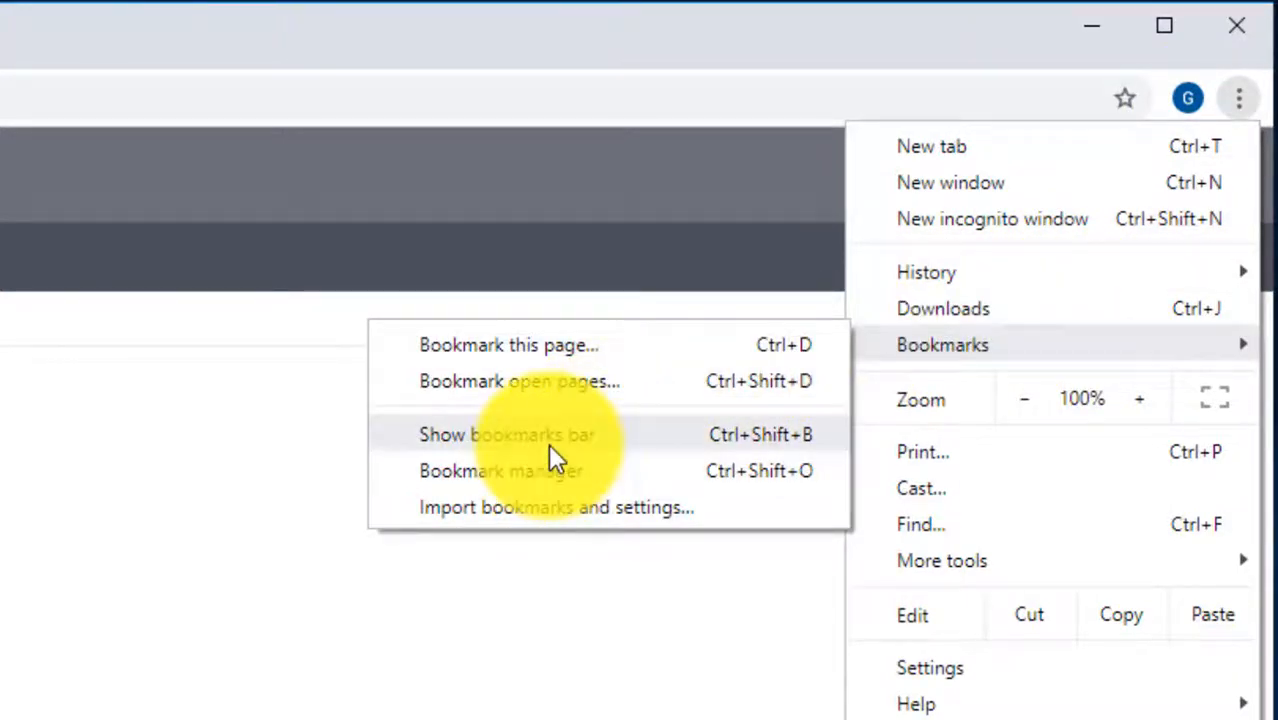
# - Turn on Chrome's bookmarks bar via the Bookmarks menu
pyautogui.click(507, 434)
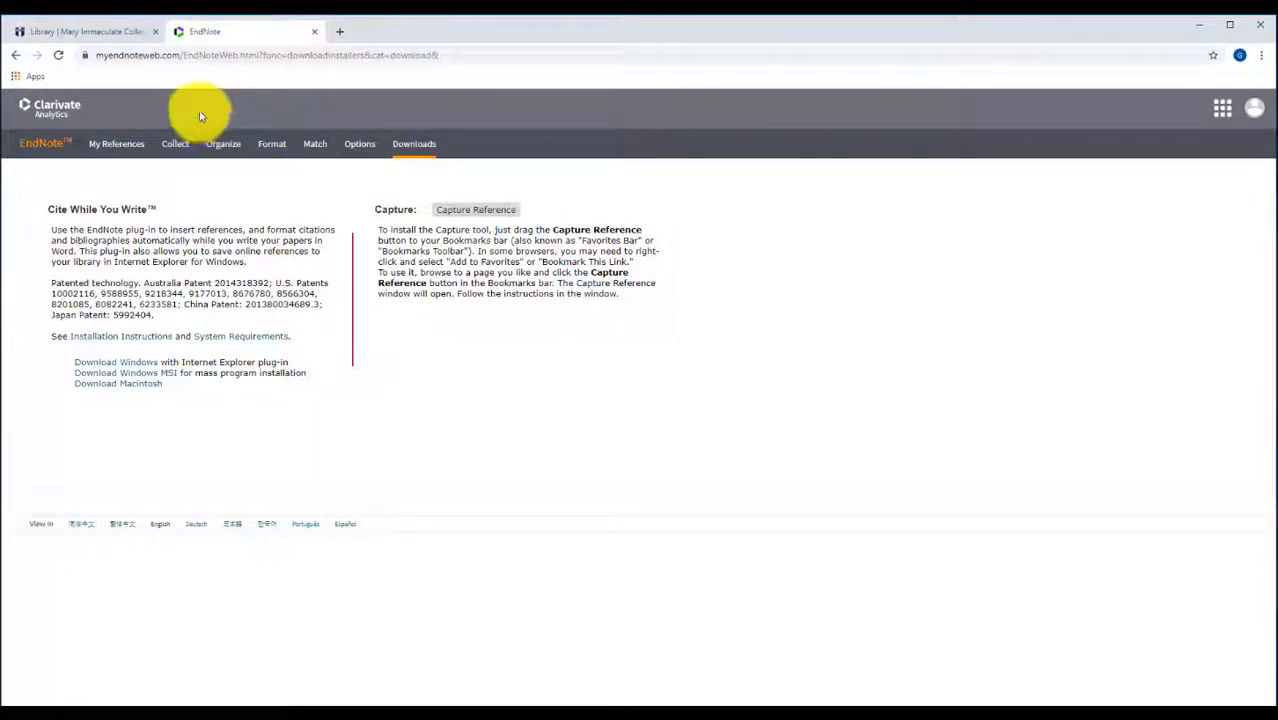
pyautogui.moveTo(476, 209)
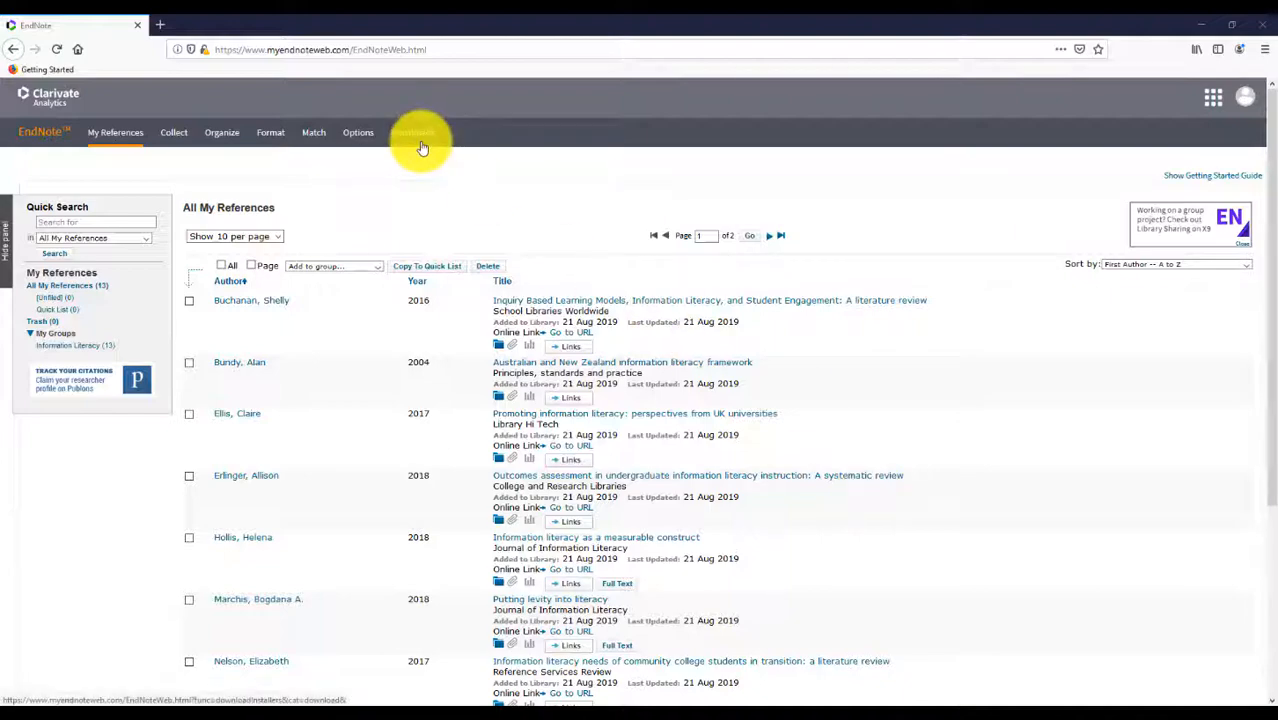
# - Go to EndNote Web Downloads and open Firefox's Library > Bookmarks options
pyautogui.click(413, 132)
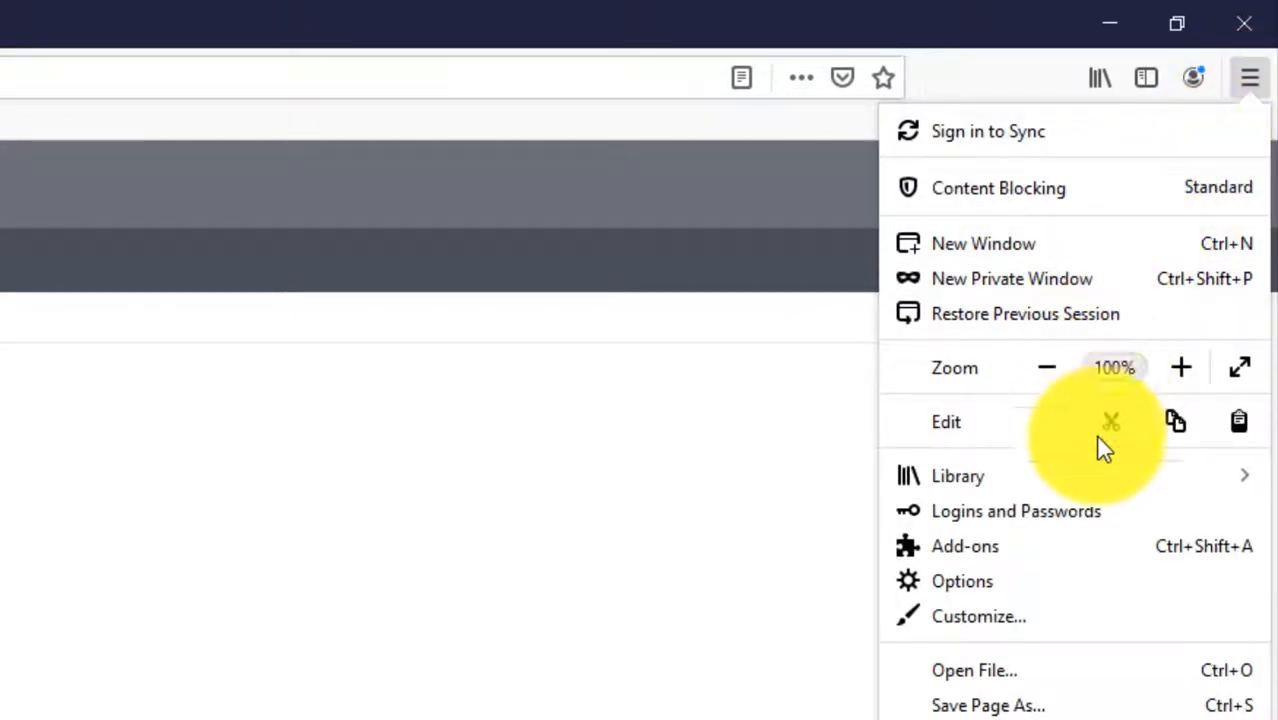
pyautogui.click(957, 475)
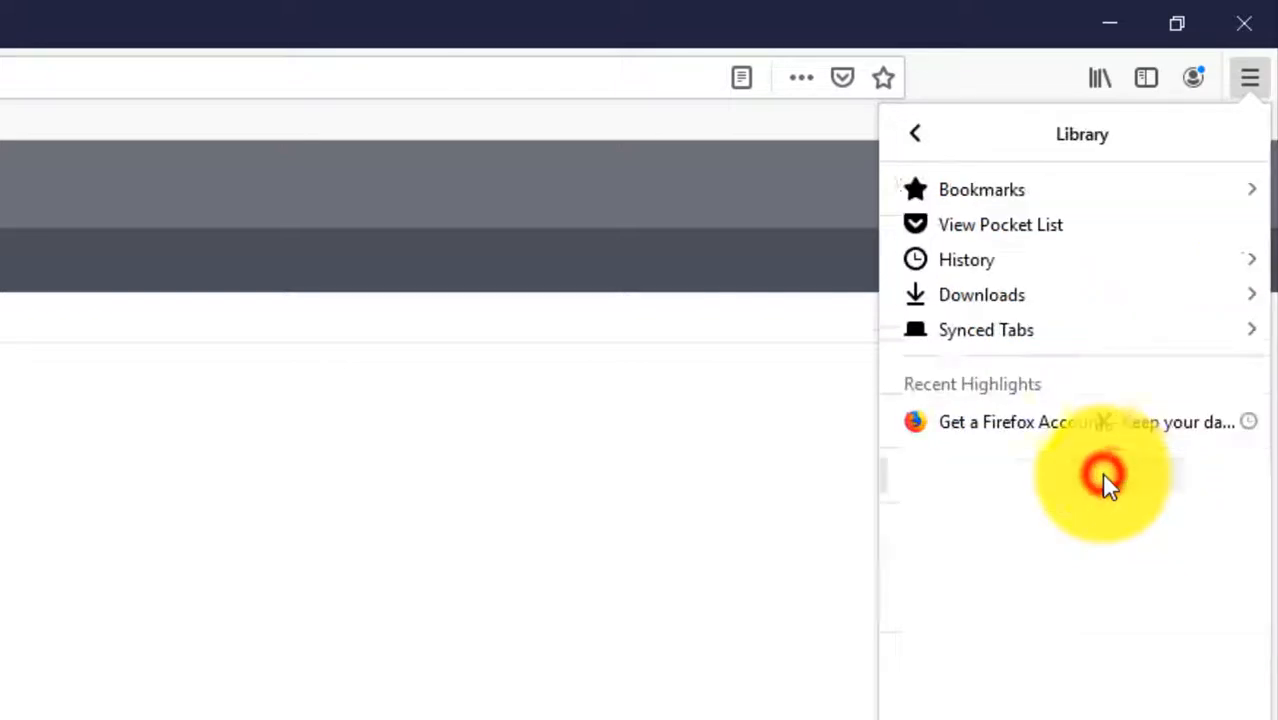
pyautogui.click(981, 189)
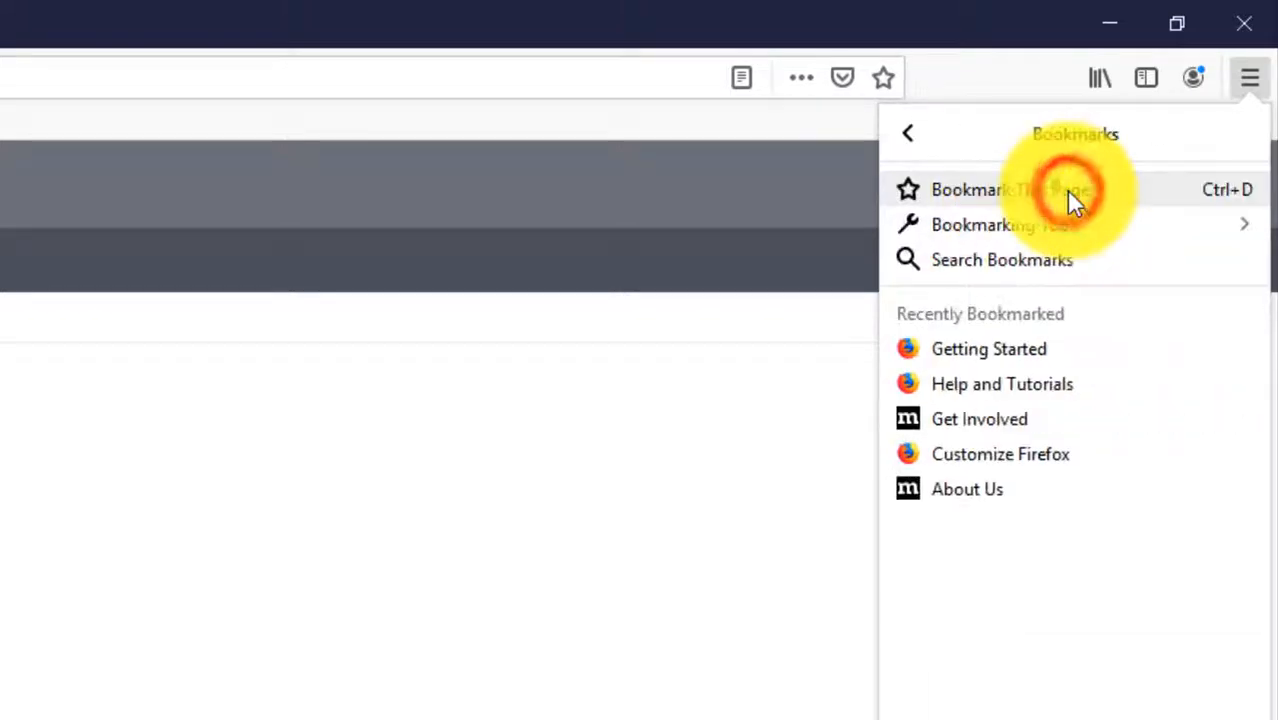
pyautogui.moveTo(1055, 224)
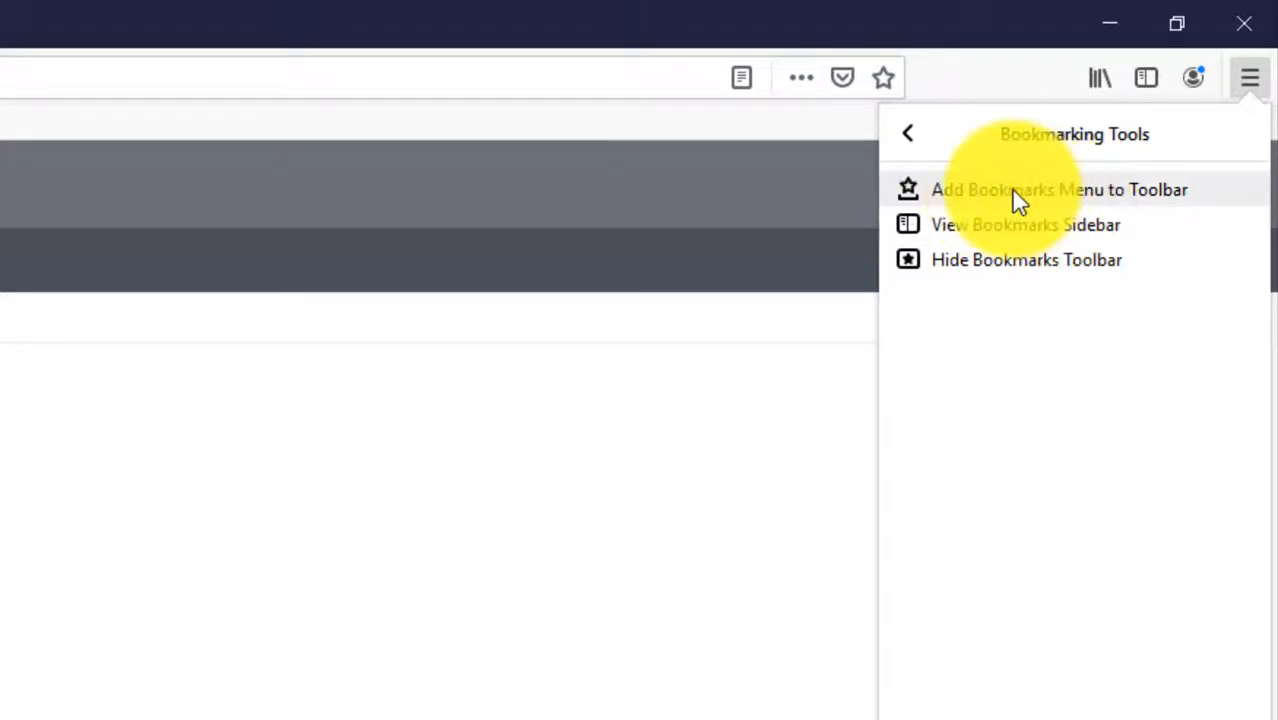
pyautogui.moveTo(1050, 197)
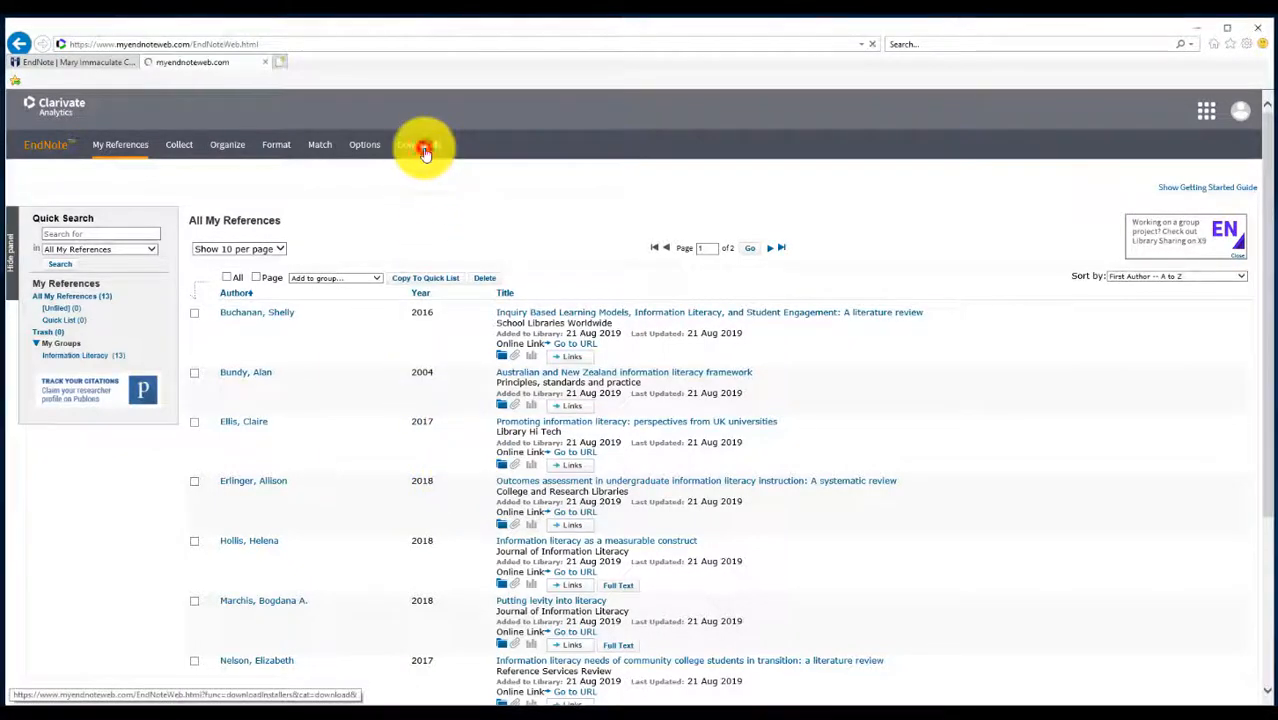
# - Enable IE's menu bar and add Capture Reference to the Favorites bar
pyautogui.click(420, 147)
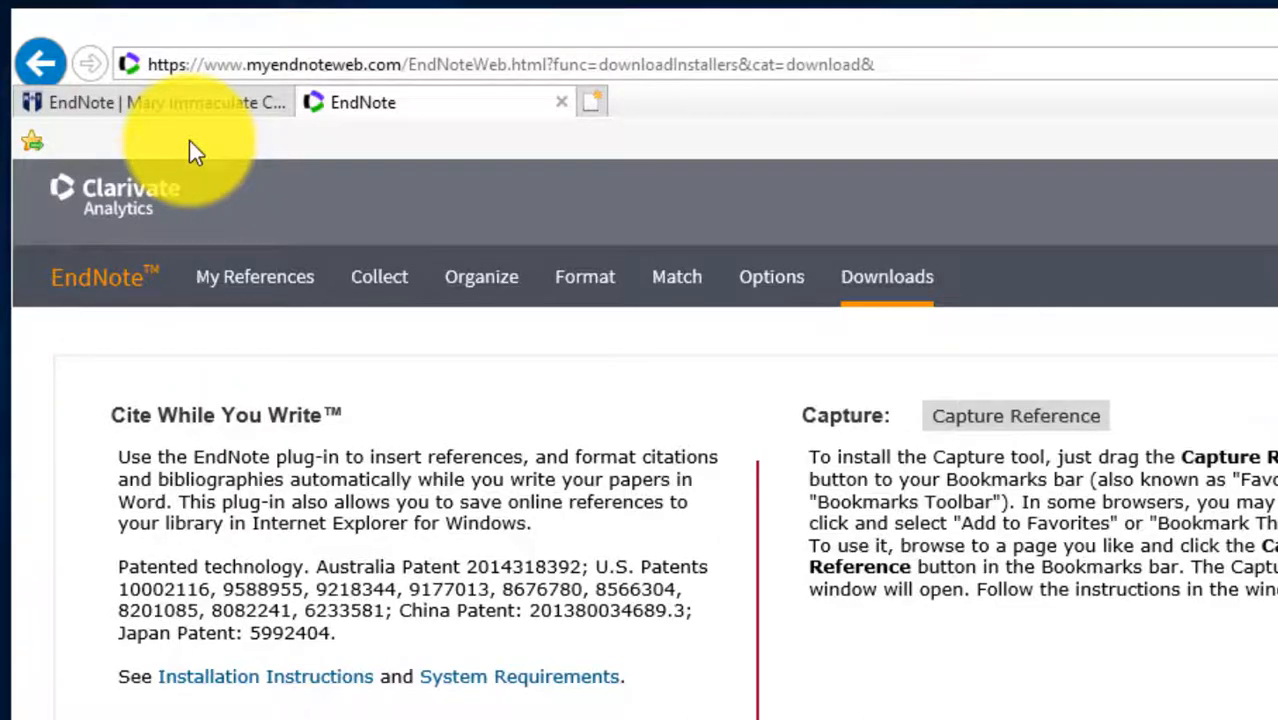
pyautogui.rightClick(200, 140)
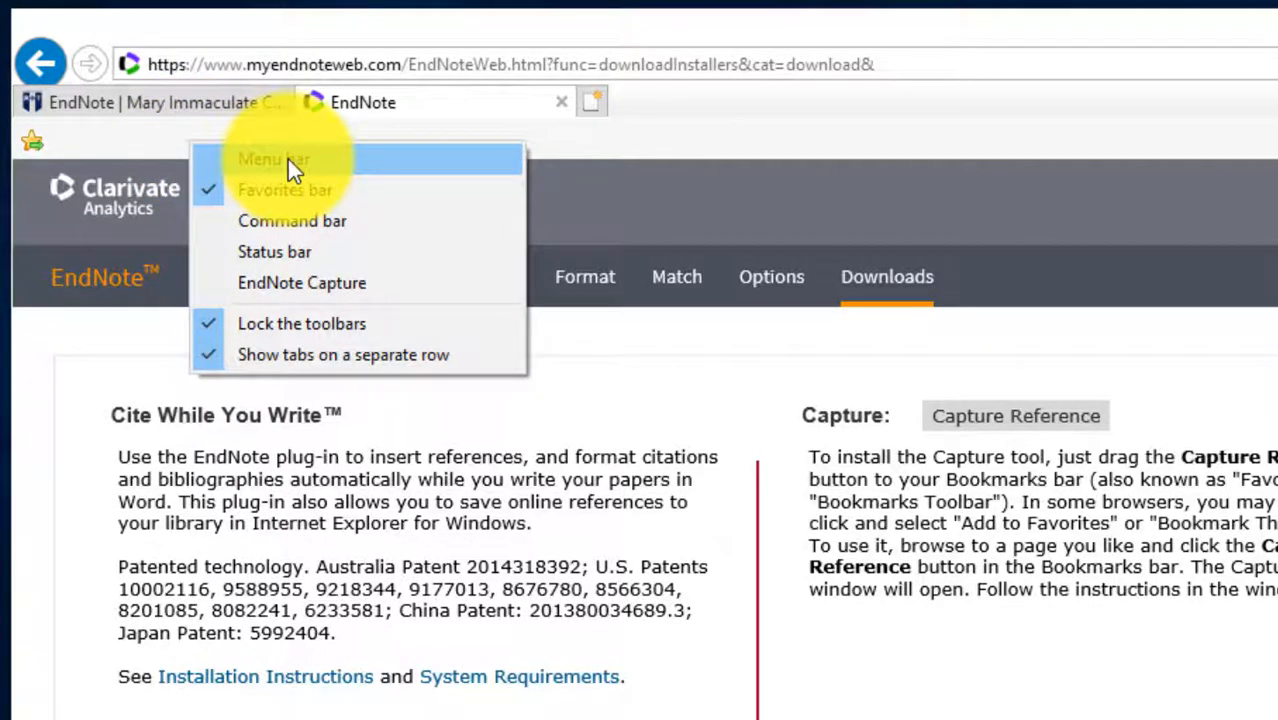
pyautogui.click(274, 159)
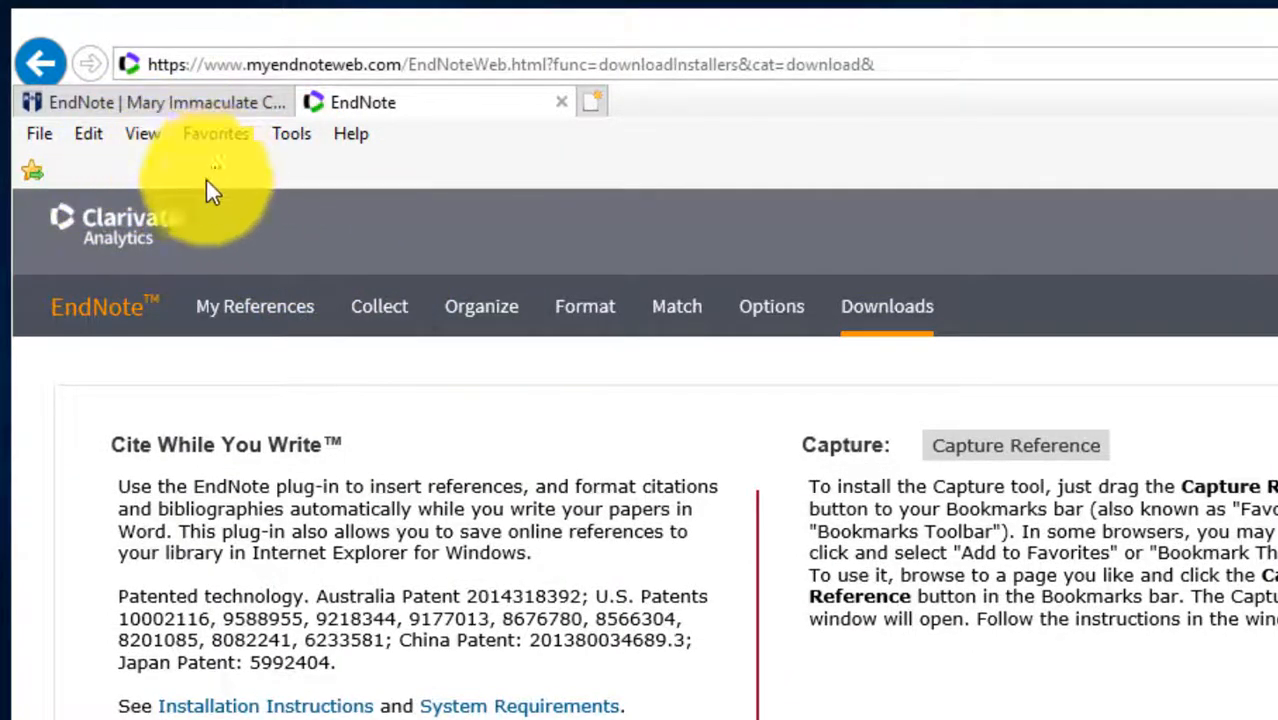
pyautogui.moveTo(175, 190)
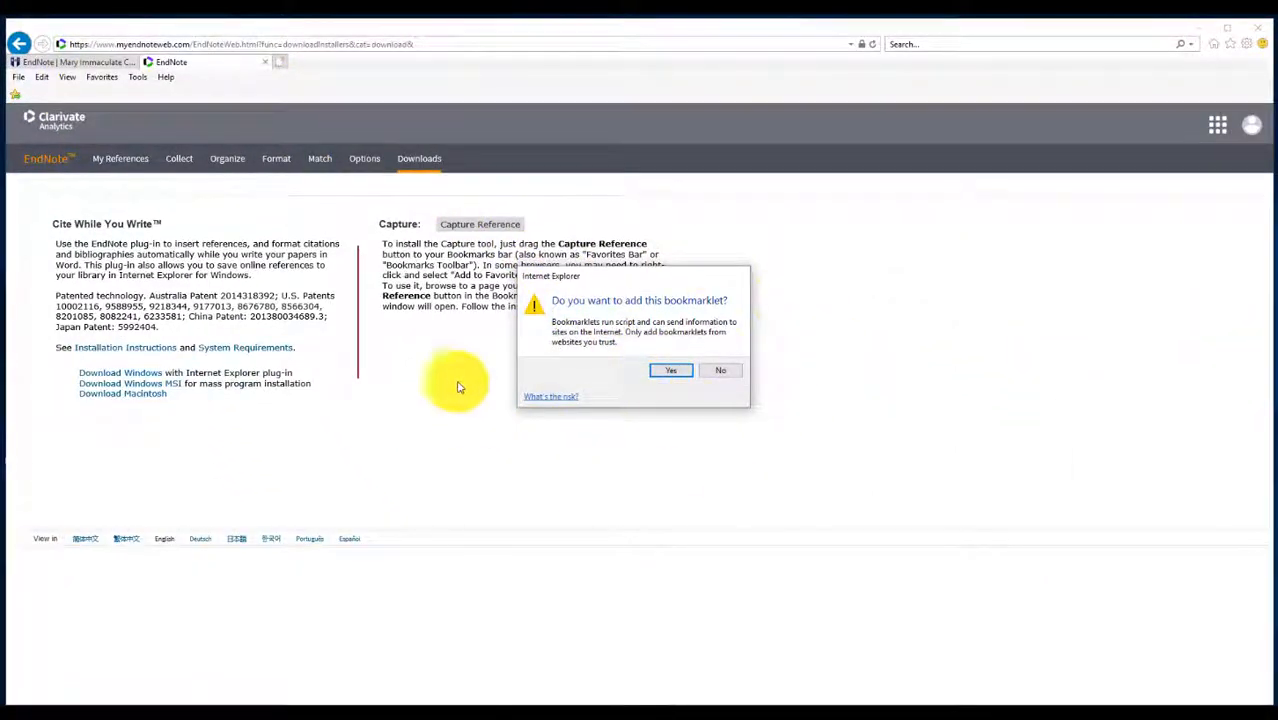
pyautogui.moveTo(715, 475)
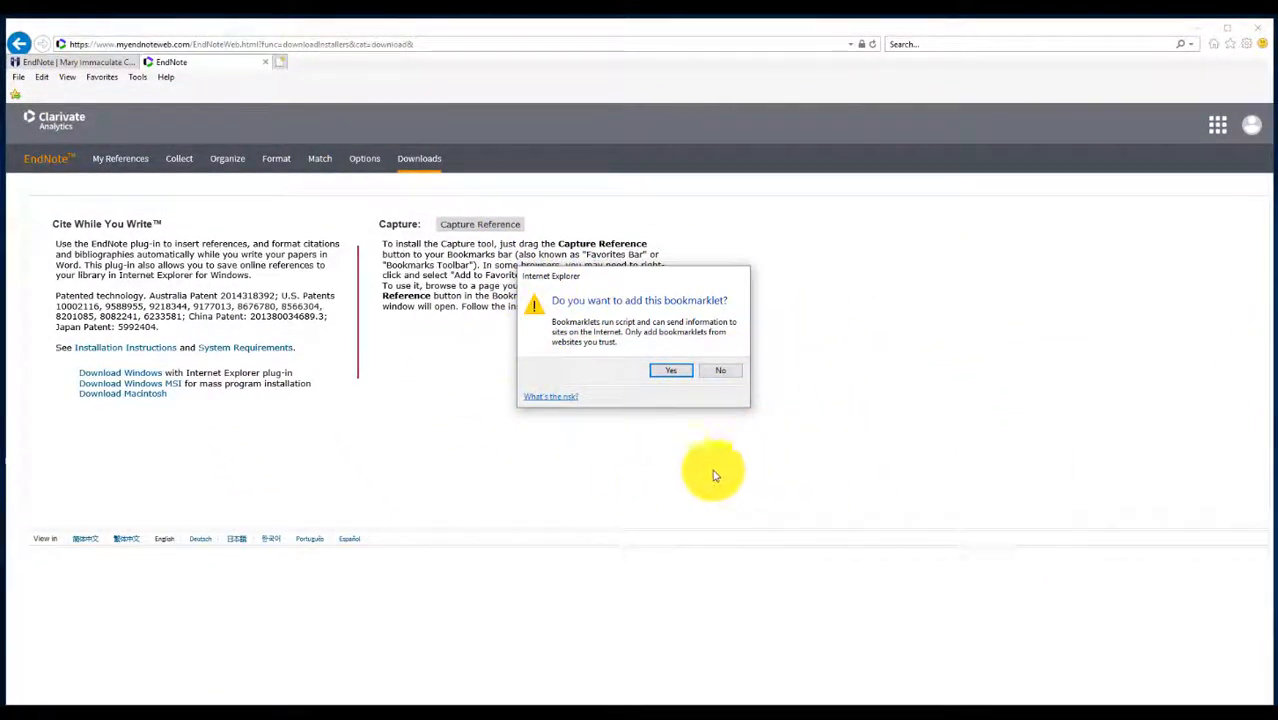
pyautogui.click(670, 370)
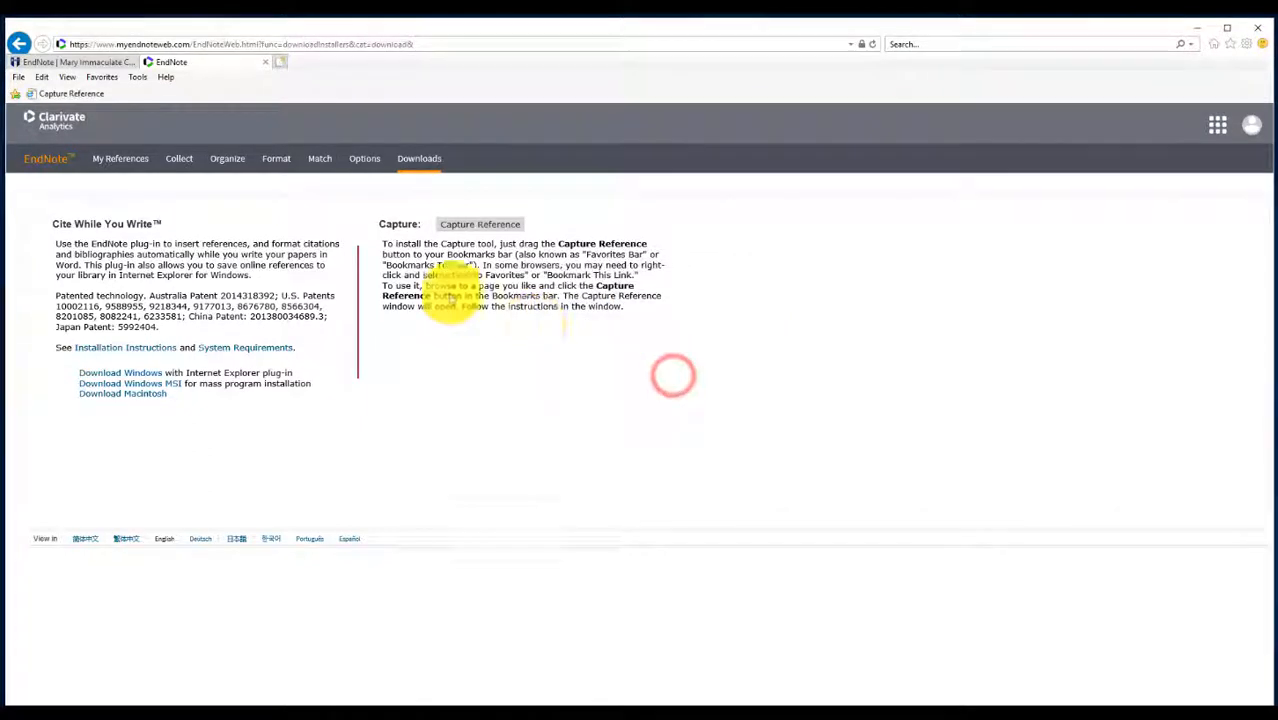